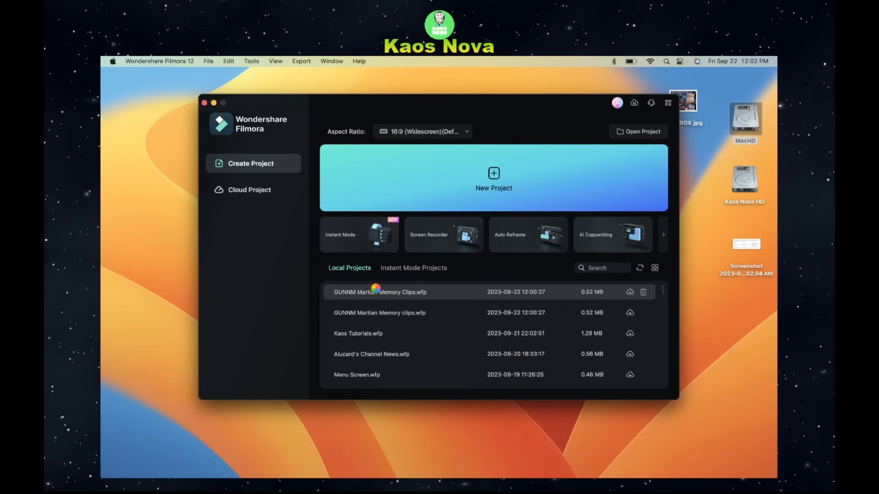
# - Open the GUNNM Martian Memory Clips.wfp project from Local Projects
pyautogui.doubleClick(379, 292)
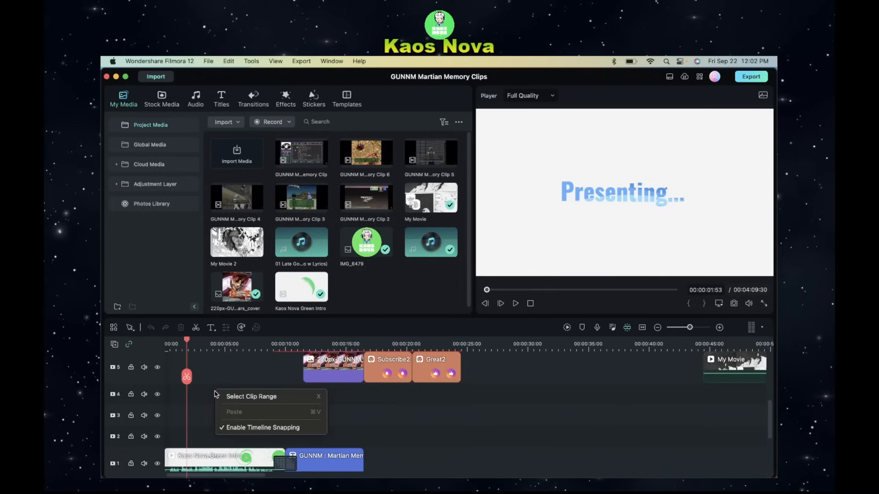
pyautogui.moveTo(179, 407)
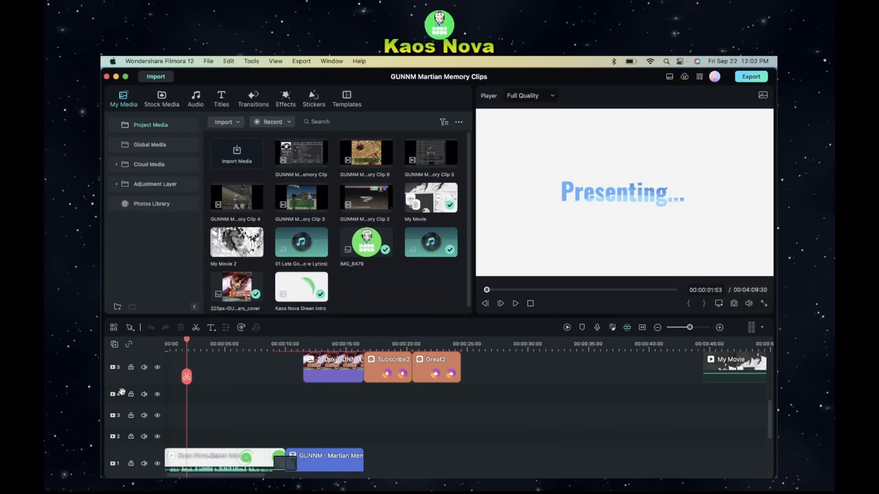
# - Select the empty fourth video track for removal
pyautogui.click(117, 393)
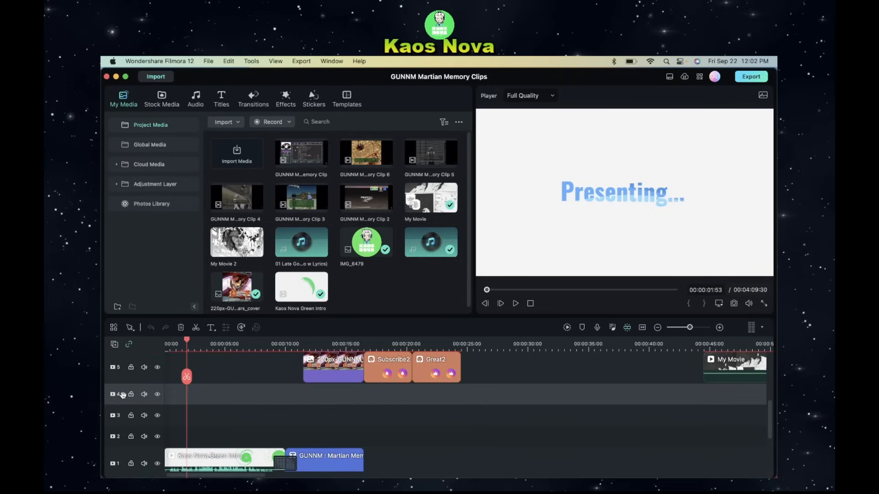
pyautogui.moveTo(181, 328)
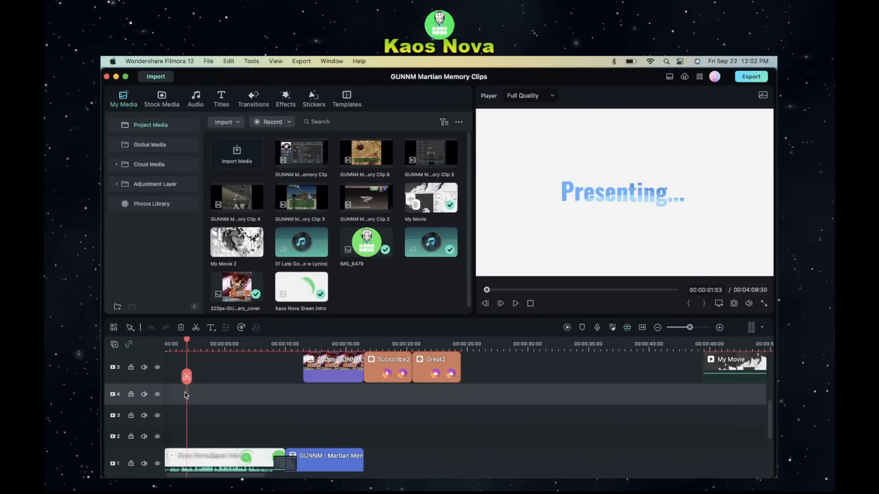
pyautogui.moveTo(180, 327)
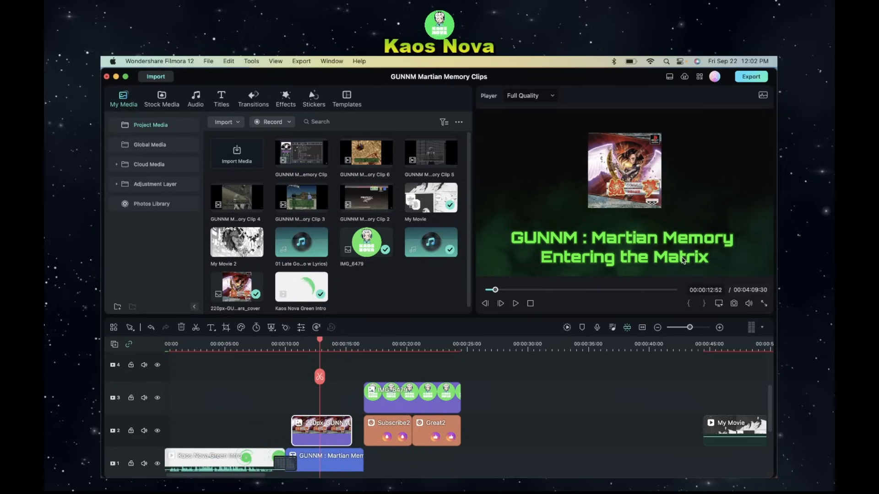
pyautogui.moveTo(625, 177)
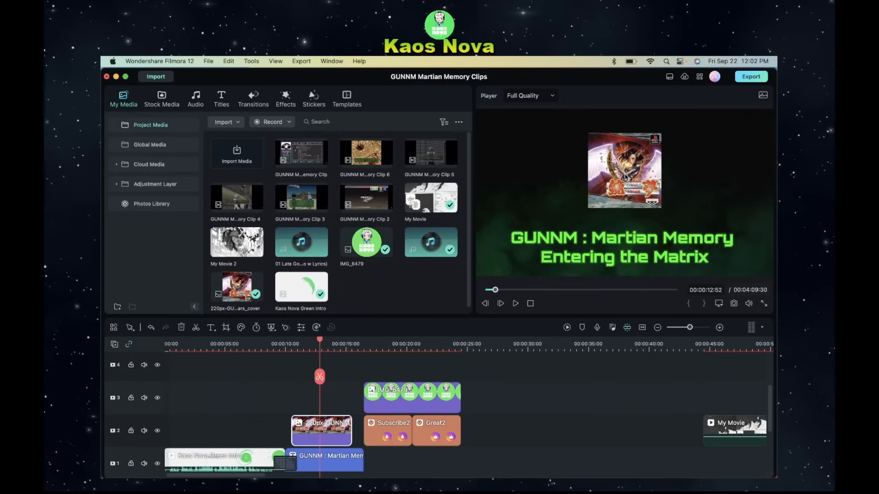
pyautogui.moveTo(237, 241)
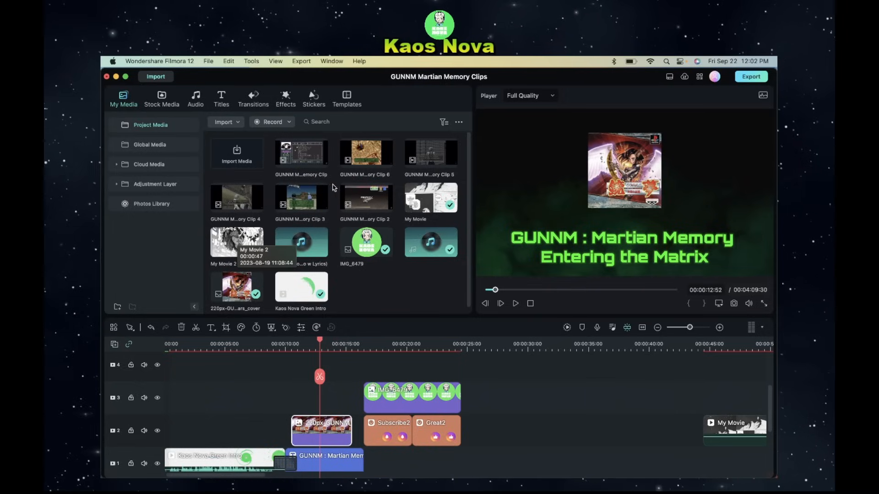
pyautogui.moveTo(365, 198)
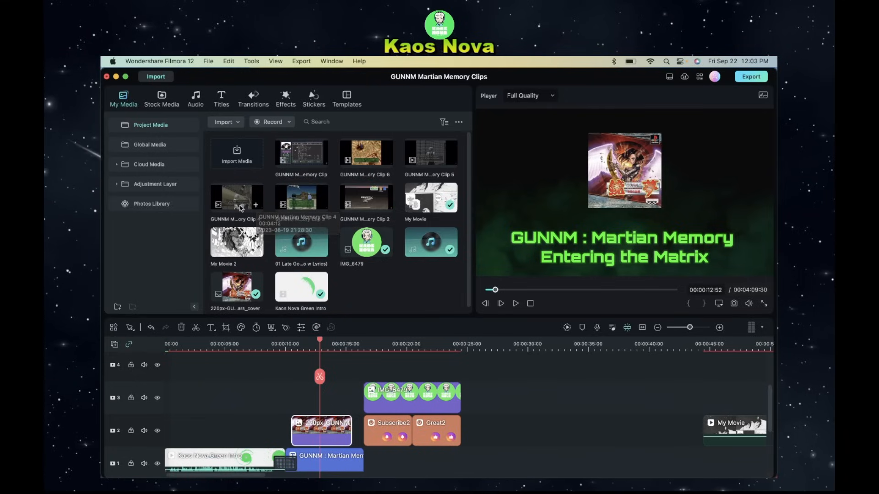
pyautogui.moveTo(235, 198)
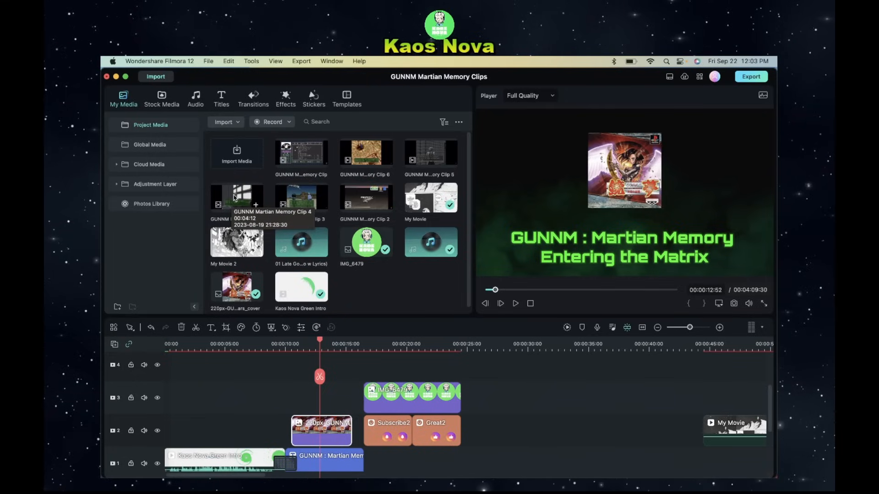
pyautogui.moveTo(365, 150)
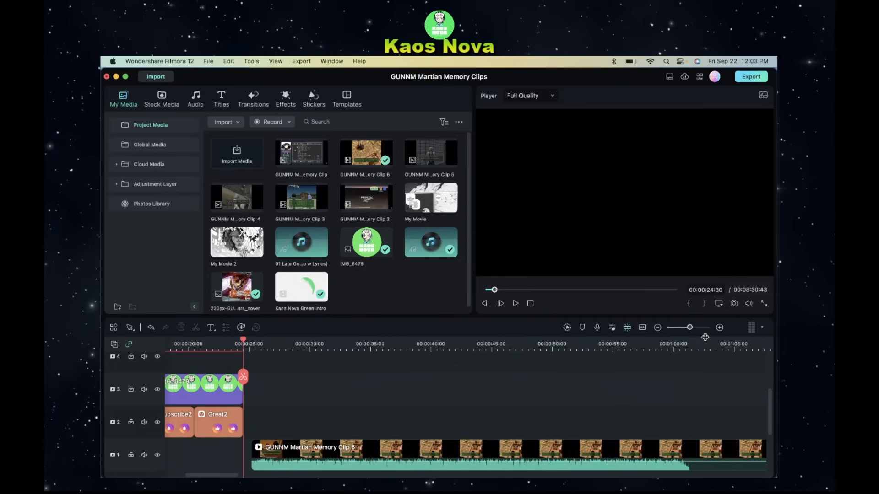
# - Zoom the timeline in and slide Clip 6 to butt against the title clip at 00:00:16:30
pyautogui.moveTo(679, 327); pyautogui.dragTo(700, 327)
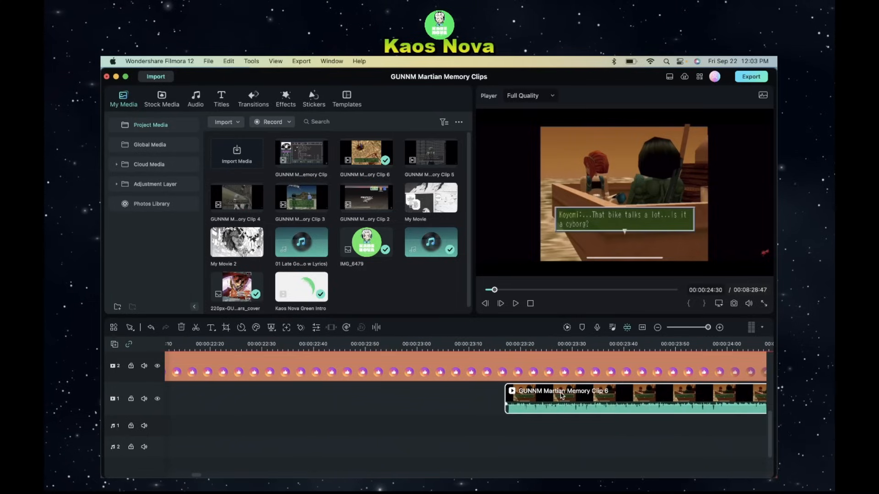
pyautogui.moveTo(563, 399); pyautogui.dragTo(224, 398)
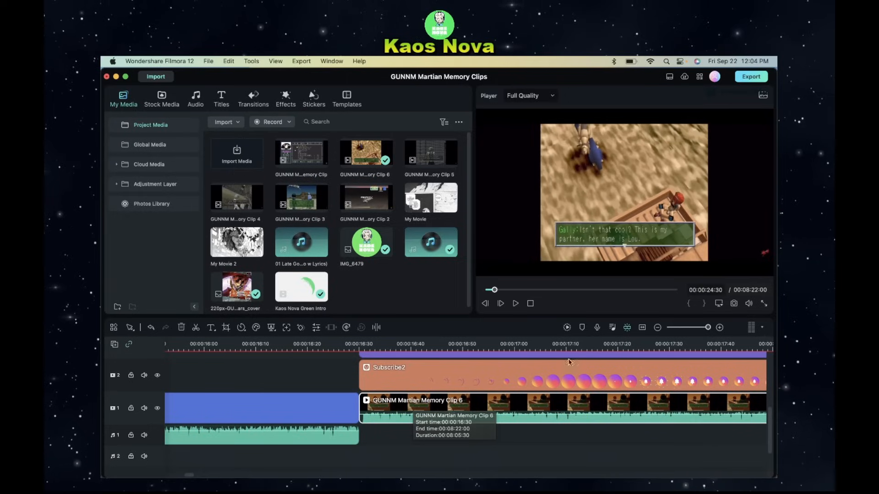
pyautogui.moveTo(616, 180)
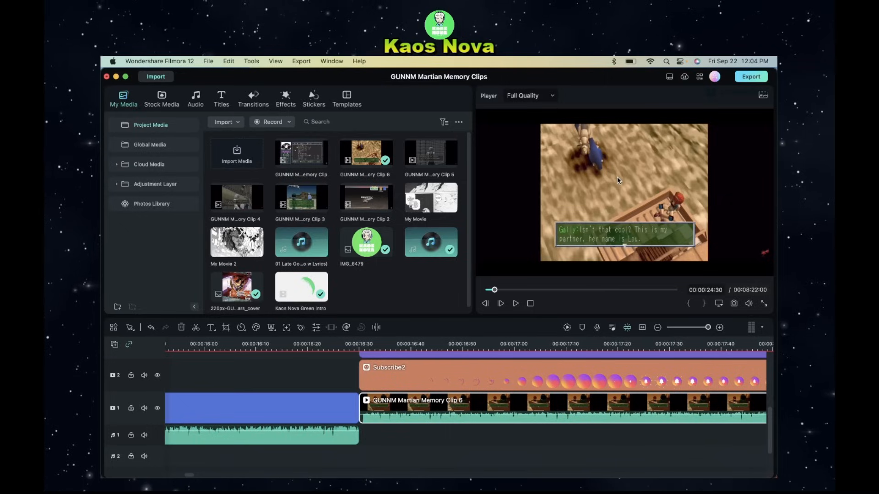
pyautogui.moveTo(469, 336)
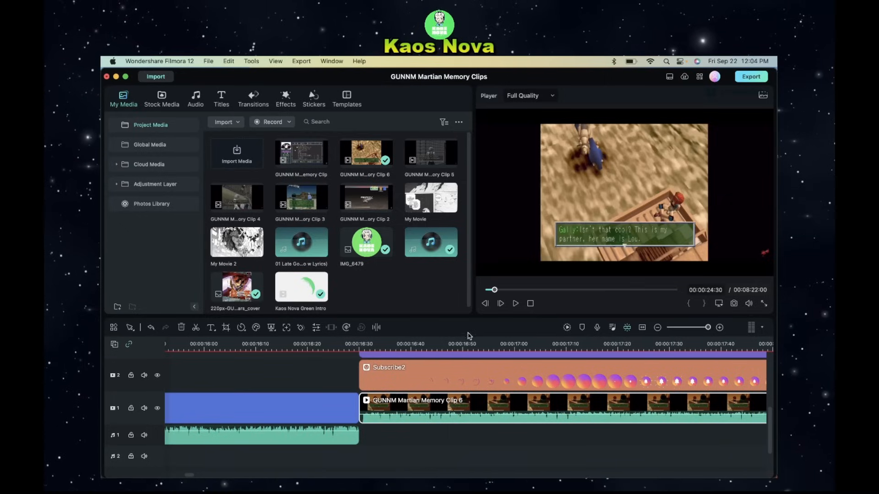
pyautogui.moveTo(422, 421)
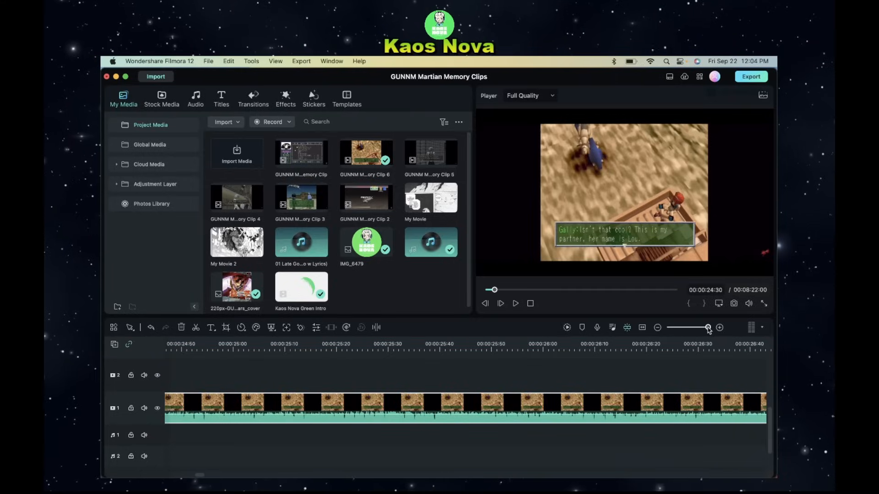
# - Zoom out and move the orange sticker and its track-1 neighbour to about the 00:05:00 mark
pyautogui.moveTo(708, 327); pyautogui.dragTo(680, 327)
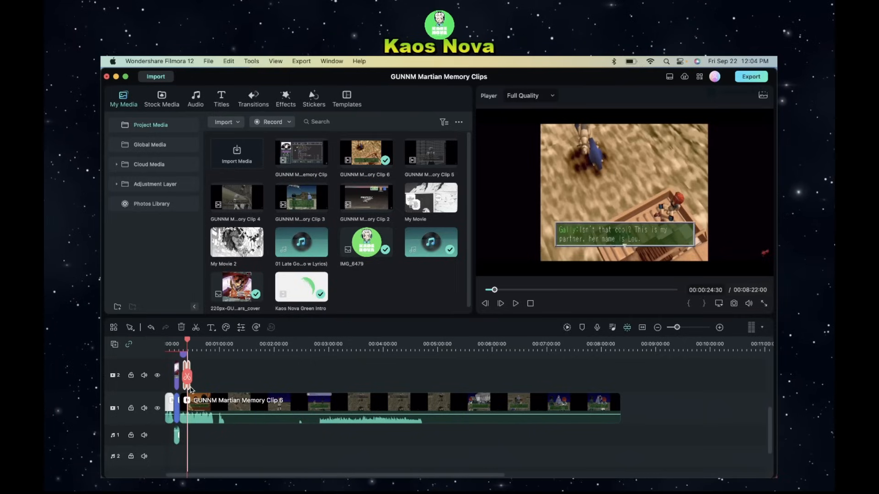
pyautogui.moveTo(187, 377); pyautogui.dragTo(515, 375)
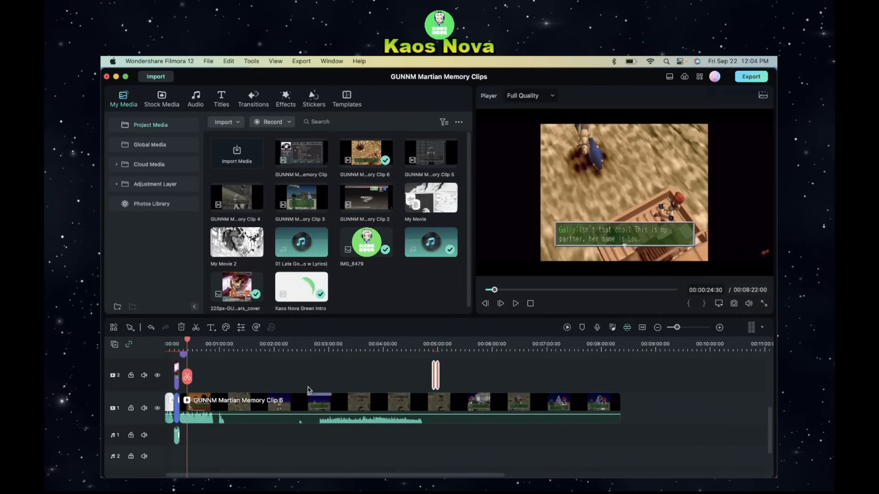
pyautogui.scroll(-3)
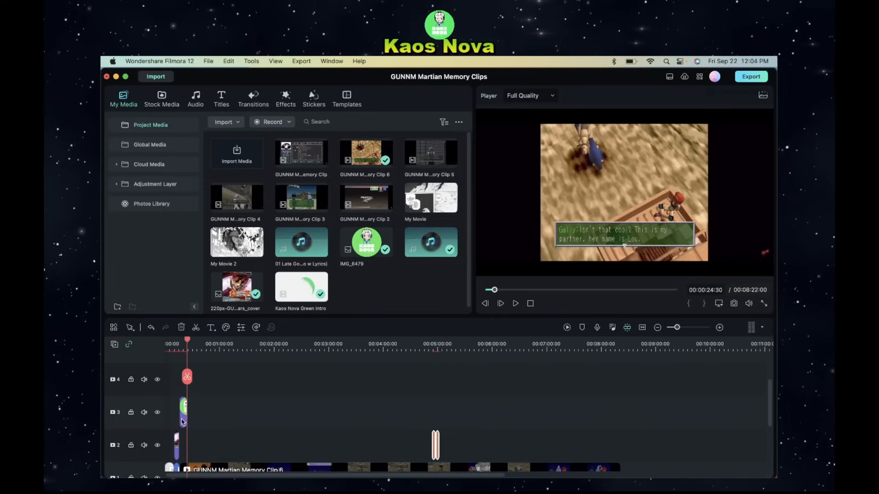
pyautogui.moveTo(187, 406); pyautogui.dragTo(436, 417)
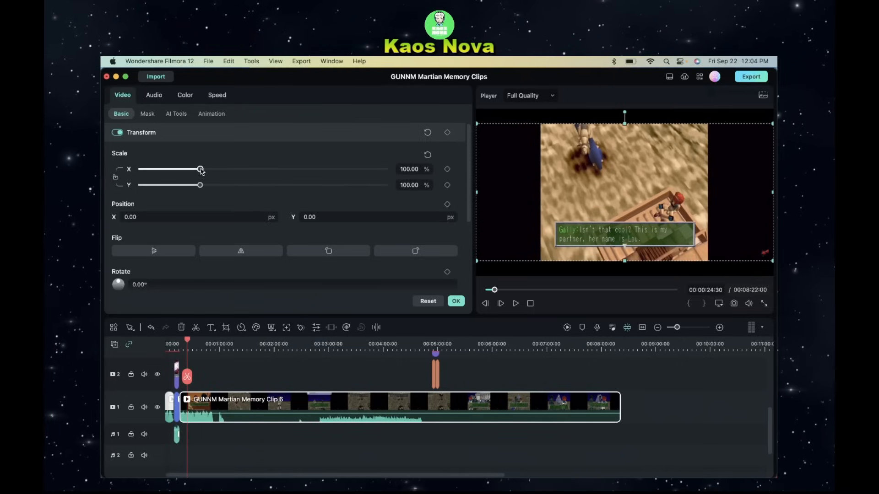
# - Stretch Clip 6 to about 179.43% Scale X and 120.71% Scale Y to fill the frame
pyautogui.moveTo(200, 170); pyautogui.dragTo(230, 170)
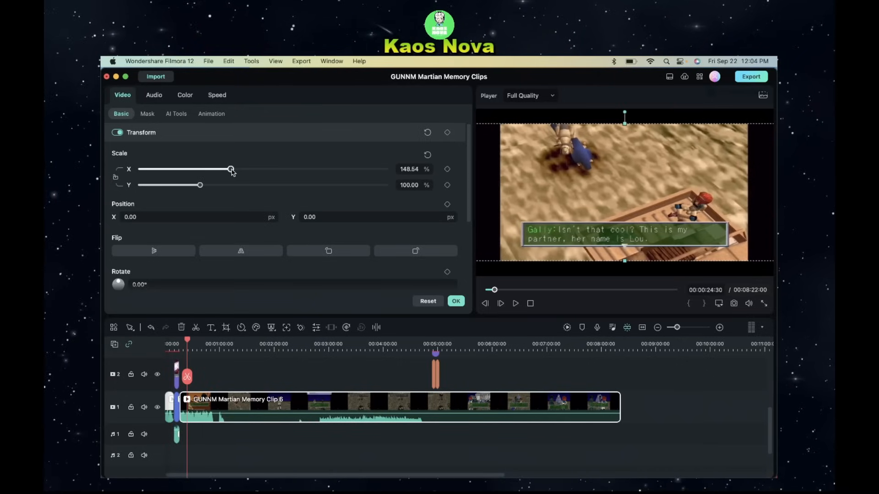
pyautogui.moveTo(230, 170); pyautogui.dragTo(246, 169)
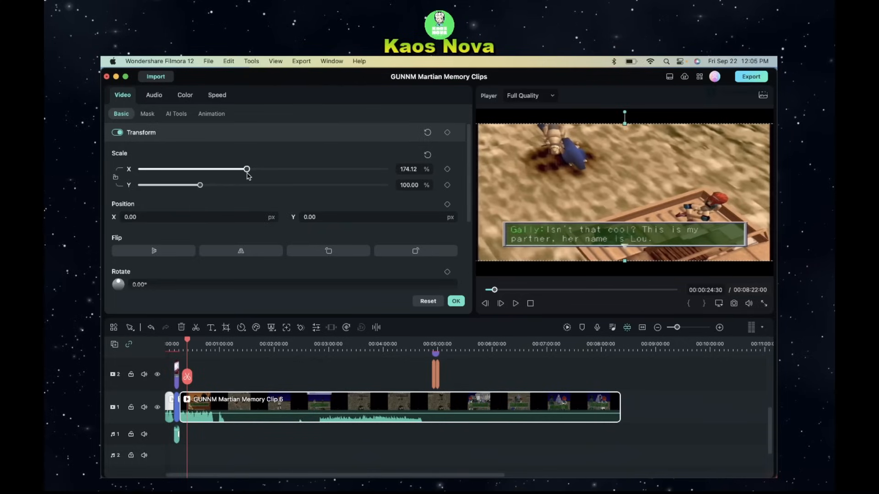
pyautogui.moveTo(246, 169); pyautogui.dragTo(250, 169)
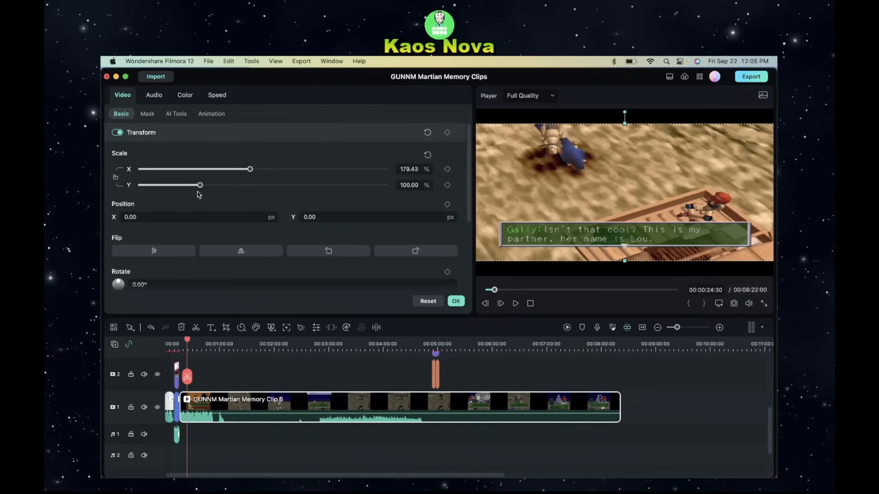
pyautogui.moveTo(199, 185); pyautogui.dragTo(207, 185)
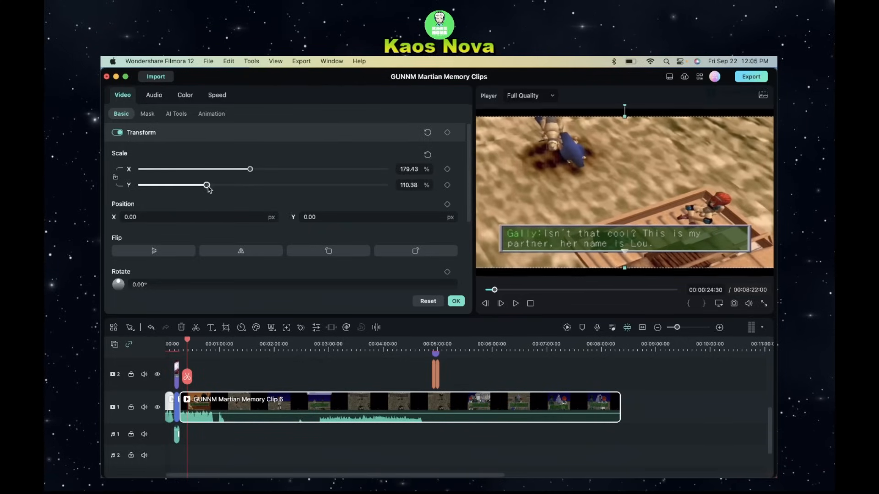
pyautogui.moveTo(207, 185); pyautogui.dragTo(213, 185)
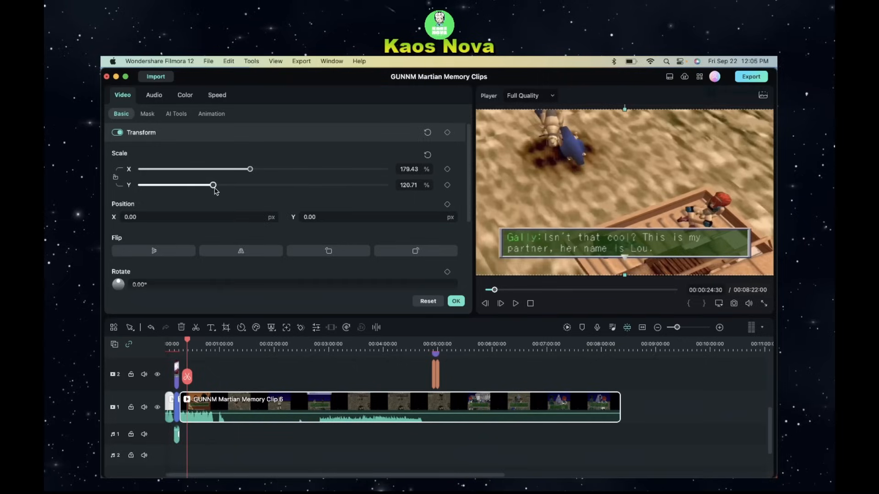
# - Peek at the editing commands list, dismiss it, and enter 10.00 in the transform field
pyautogui.click(228, 61)
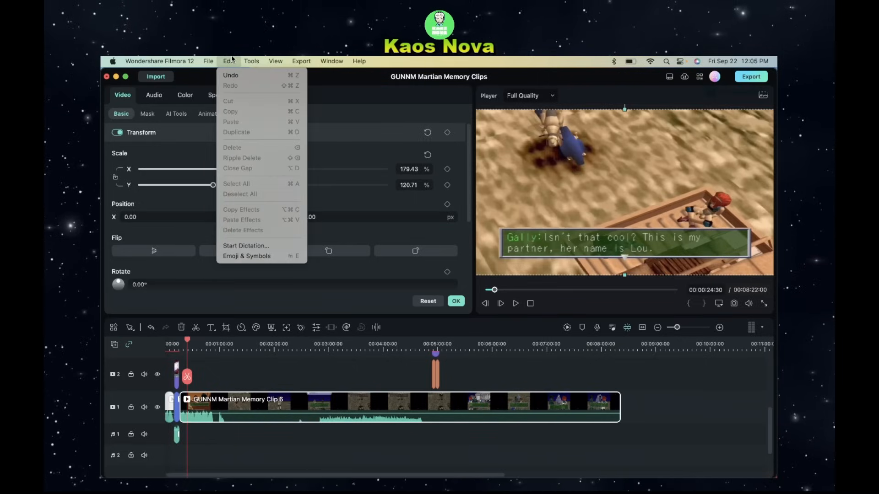
pyautogui.click(228, 61)
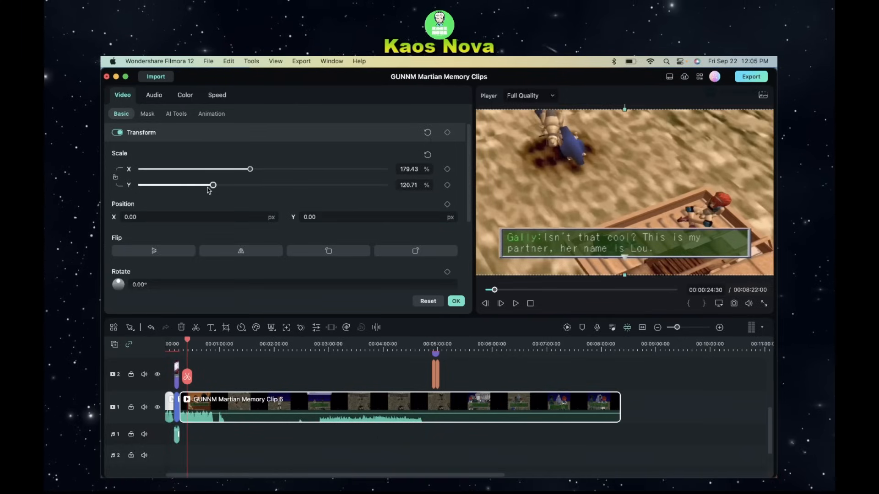
pyautogui.moveTo(177, 187)
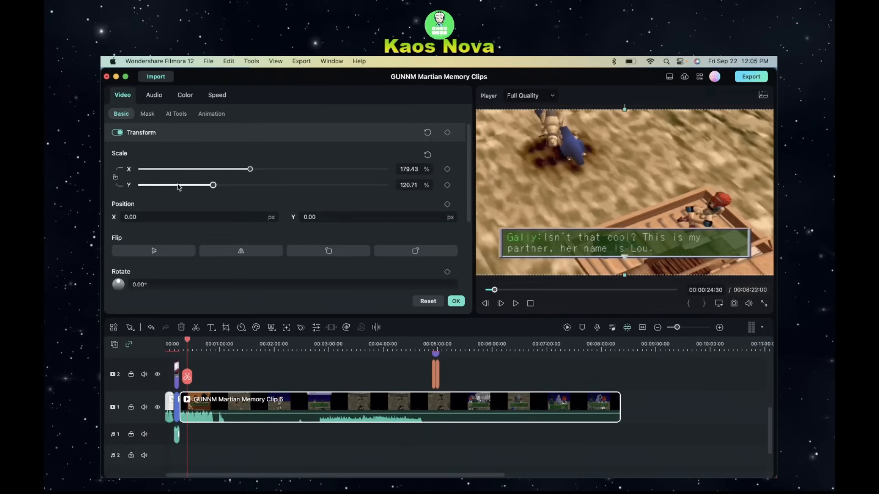
pyautogui.moveTo(221, 194)
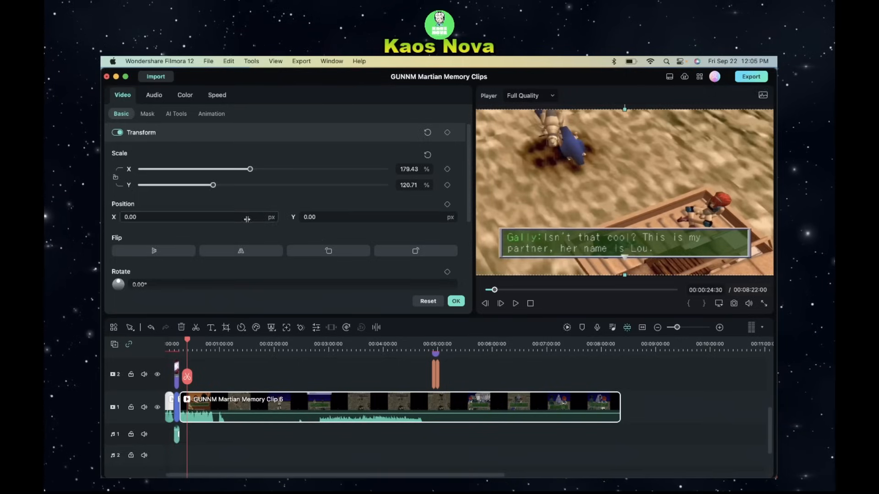
pyautogui.write('10.00')
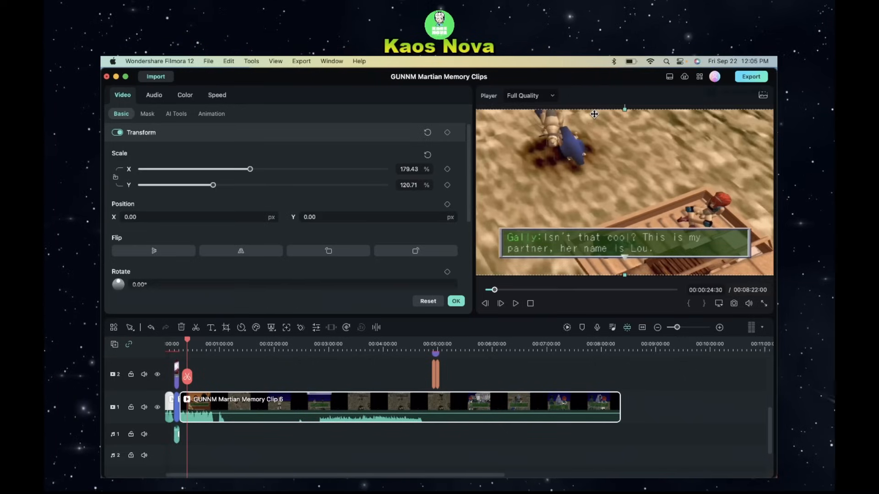
pyautogui.moveTo(774, 141)
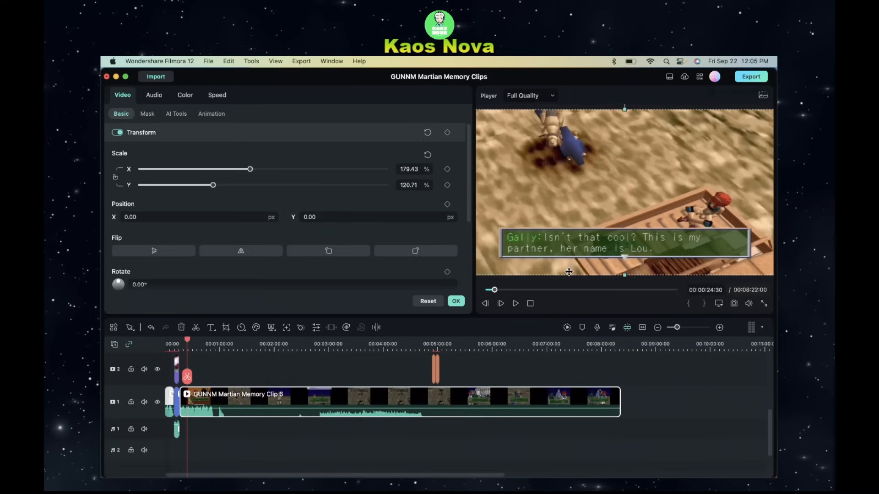
pyautogui.moveTo(633, 159)
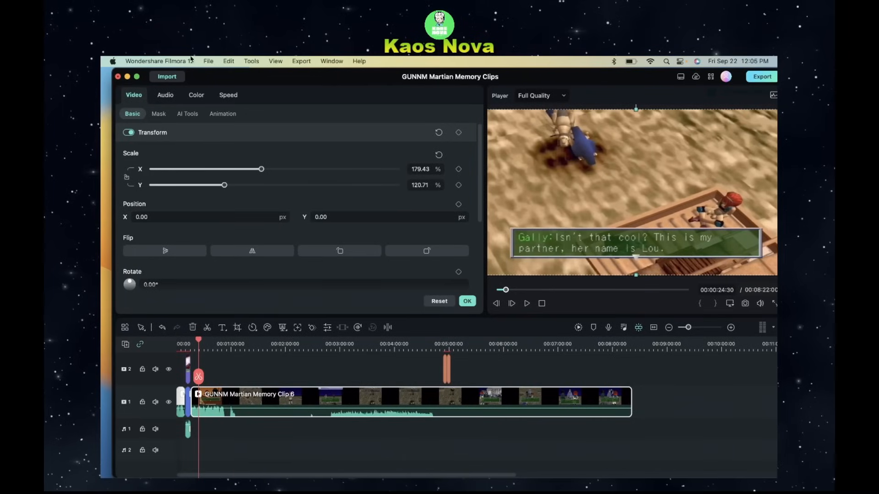
# - Confirm Project Settings at 16:9, 3840×2160 4K UHD, 60 fps via the Filmora menu
pyautogui.click(160, 61)
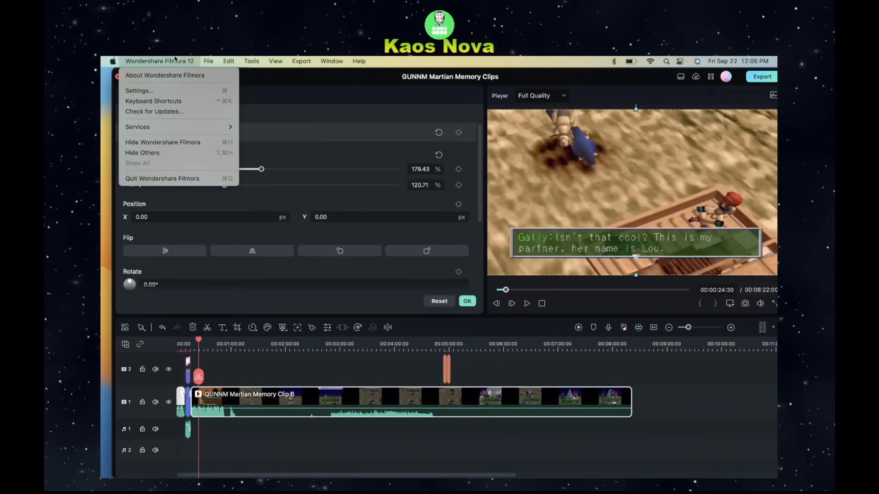
pyautogui.click(208, 62)
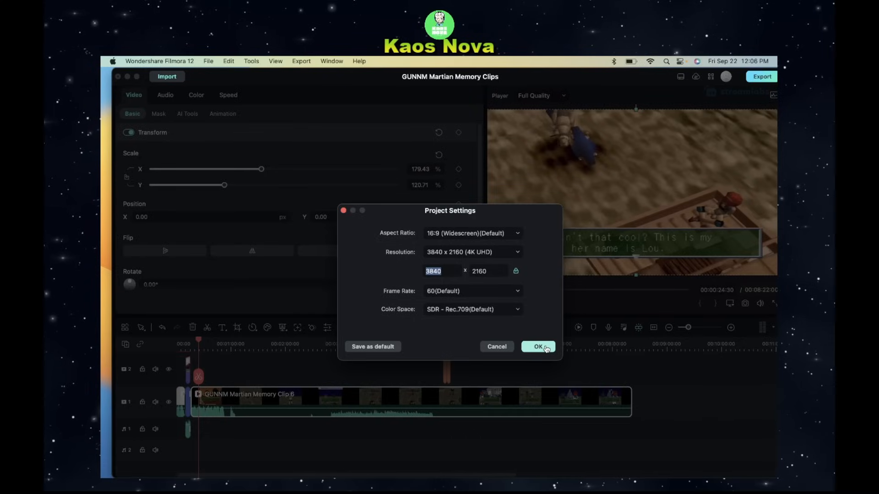
pyautogui.click(537, 346)
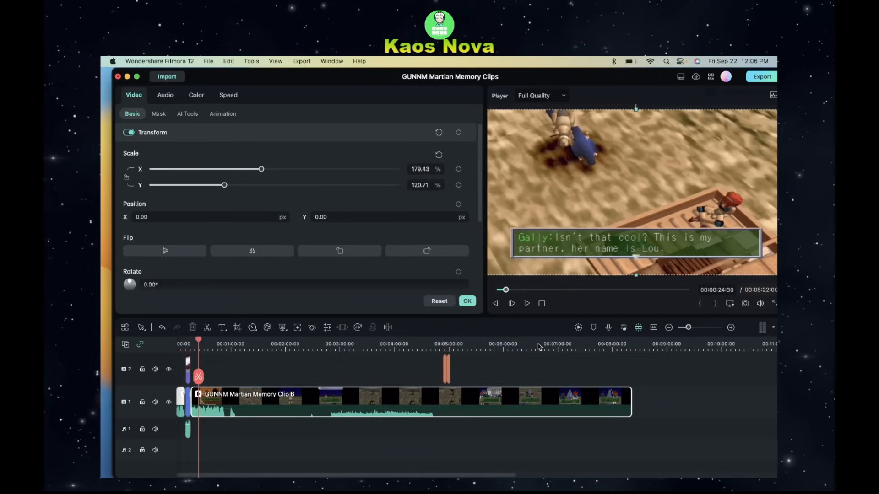
pyautogui.moveTo(313, 390)
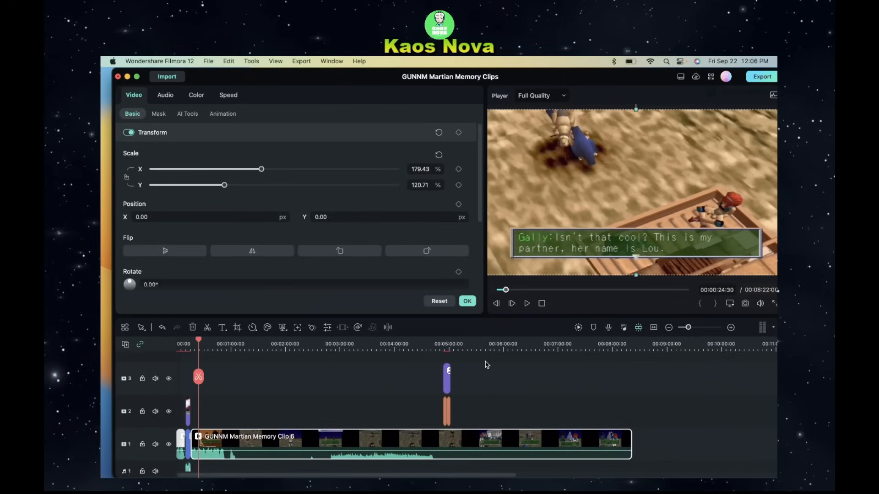
pyautogui.moveTo(445, 412)
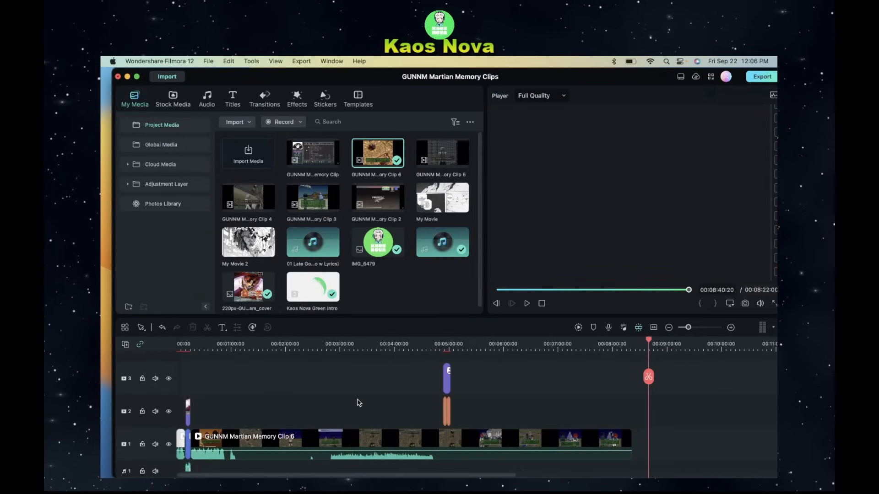
# - Return to the Project Media bin and move the playhead back to the timeline start
pyautogui.scroll(-3)
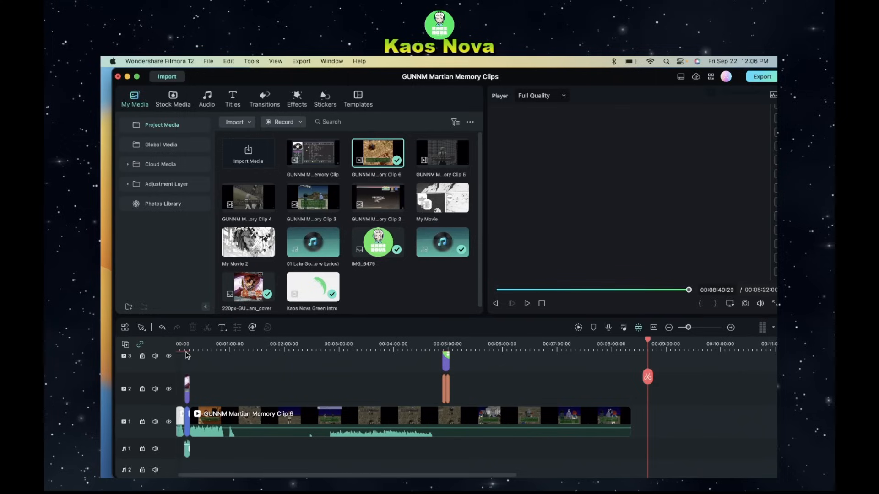
pyautogui.click(186, 343)
pyautogui.write('M')
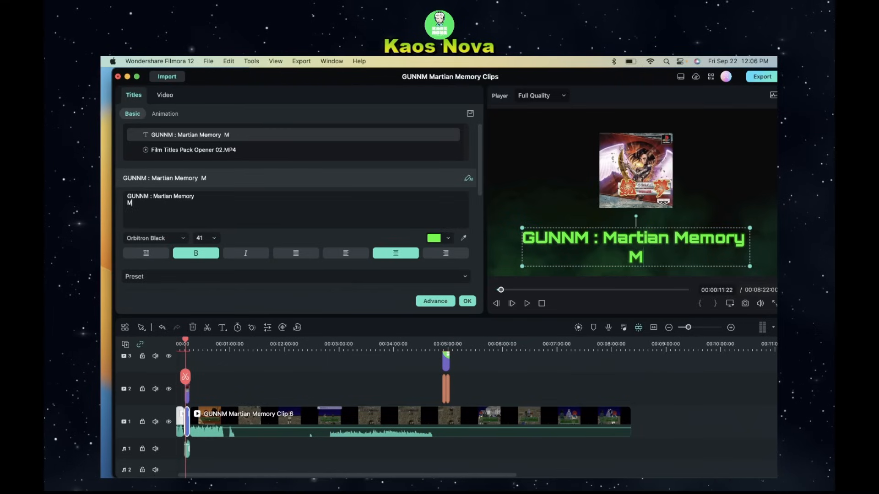
# - Complete the opening title as 'GUNNM : Martian Memory Meeting Kaos' and confirm it
pyautogui.write('eeting K')
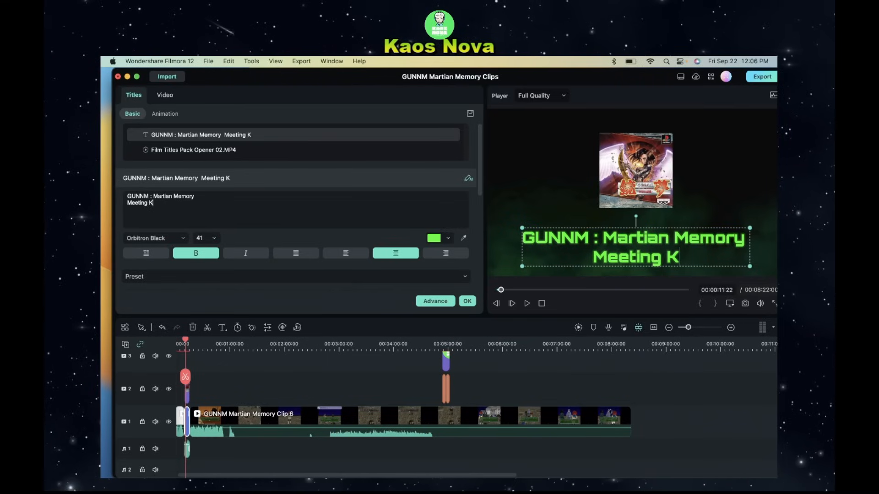
pyautogui.write('aos')
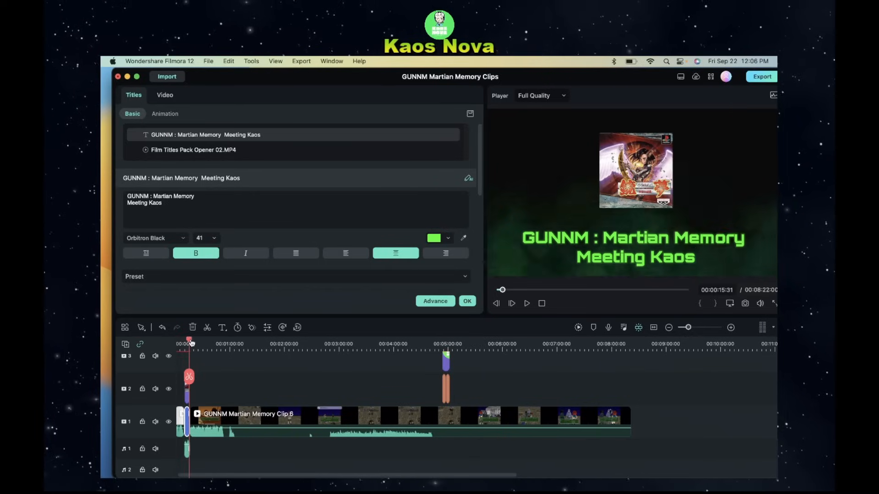
pyautogui.click(468, 301)
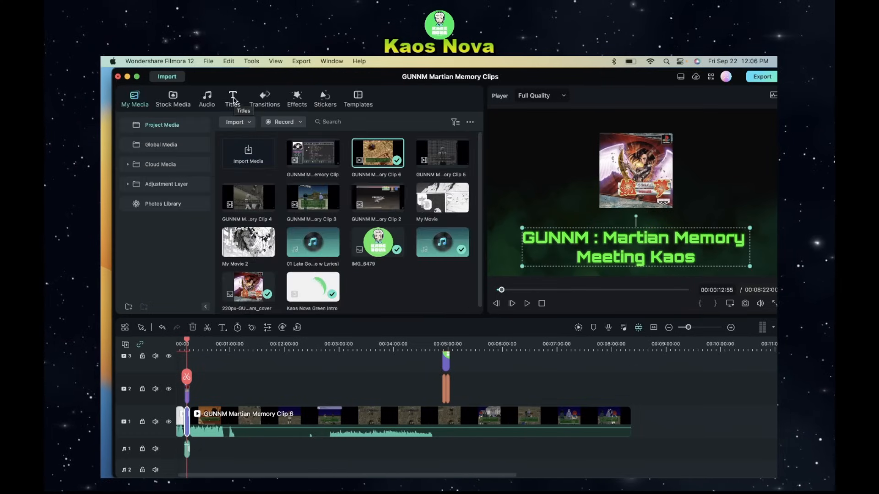
# - Browse the Titles > Filmstock > Trending presets to find Basic 6
pyautogui.click(232, 98)
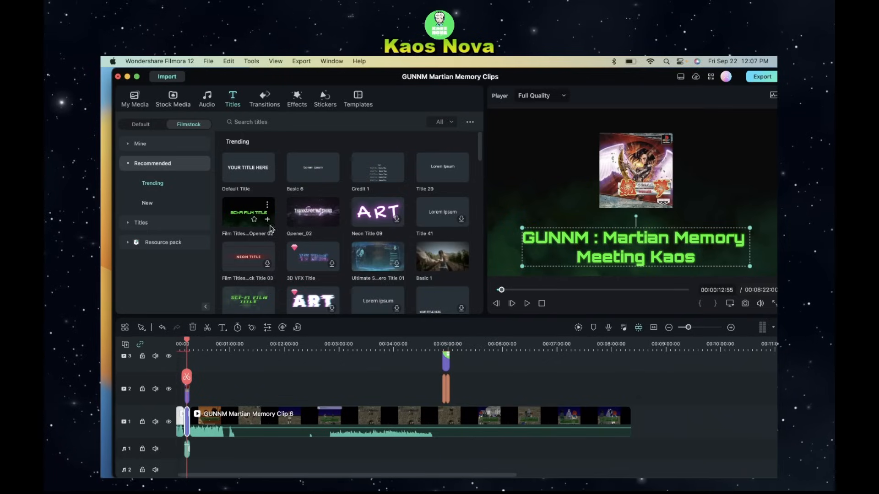
pyautogui.moveTo(248, 211)
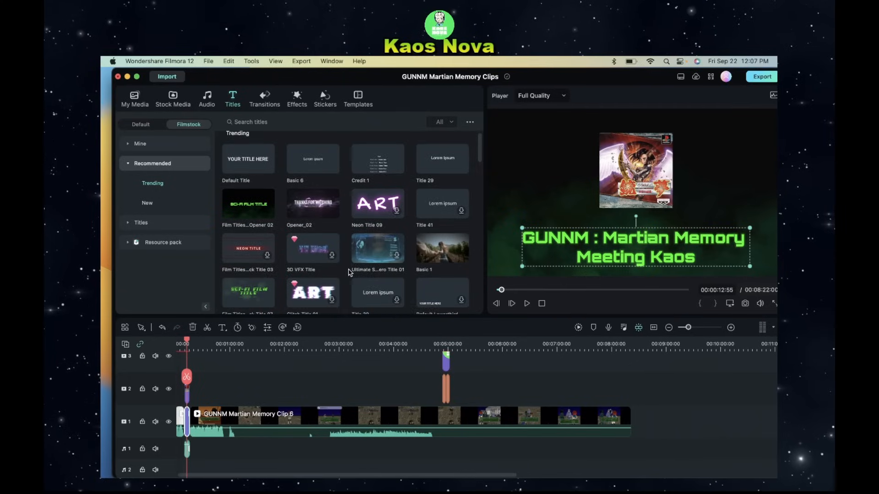
pyautogui.scroll(-3)
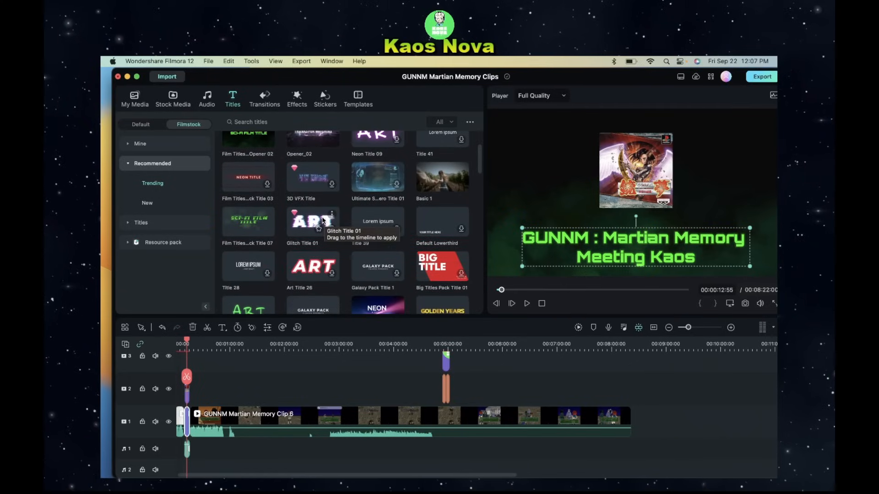
pyautogui.moveTo(312, 222)
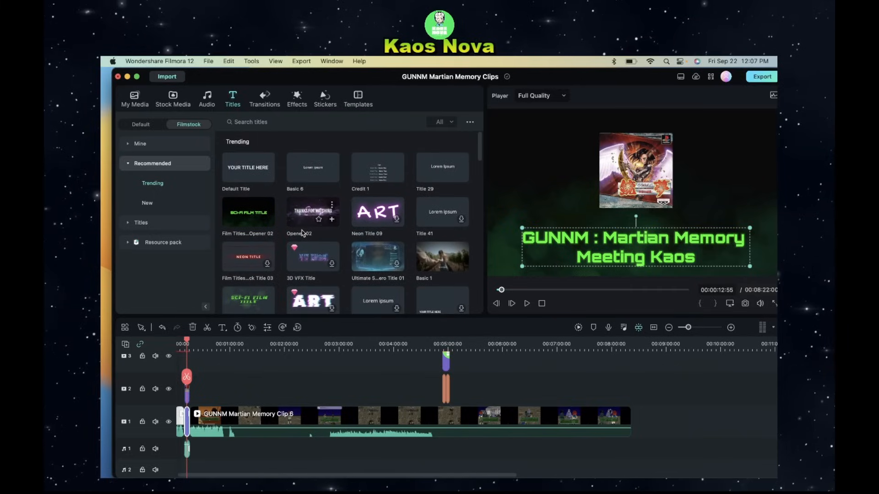
pyautogui.moveTo(248, 171)
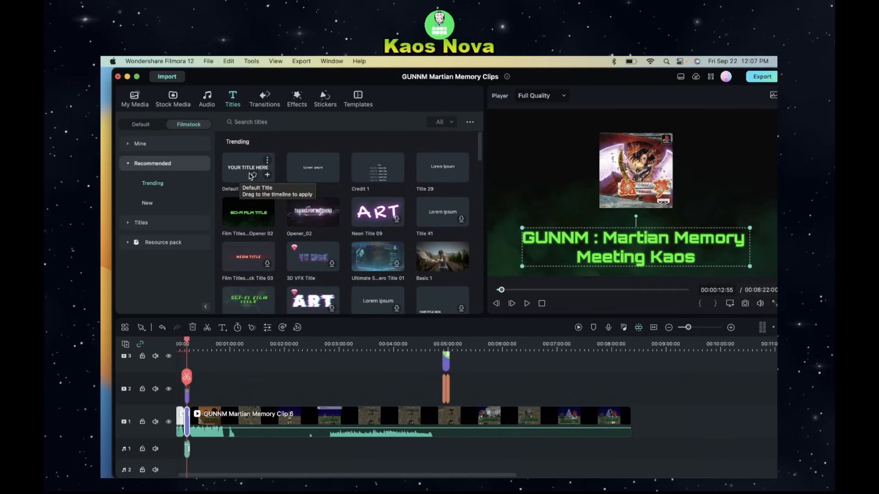
pyautogui.moveTo(259, 355)
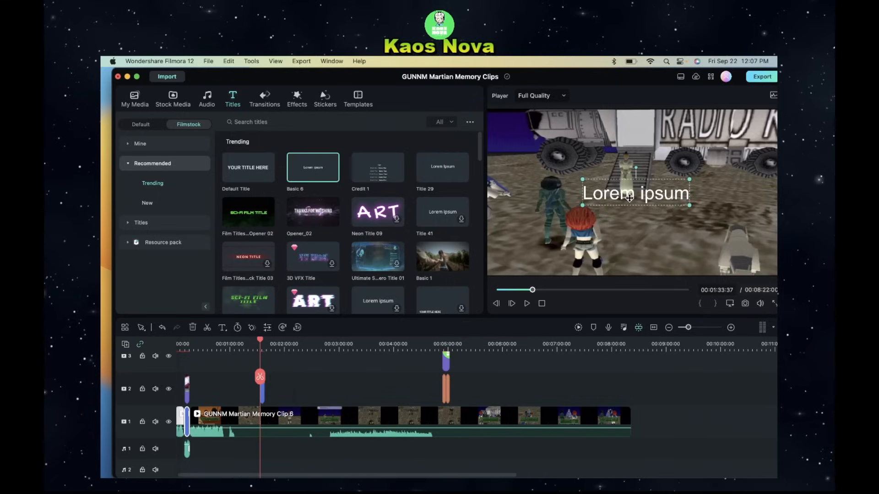
# - Set the Lorem ipsum title's font to Avenir Next Bold in its text settings
pyautogui.doubleClick(636, 194)
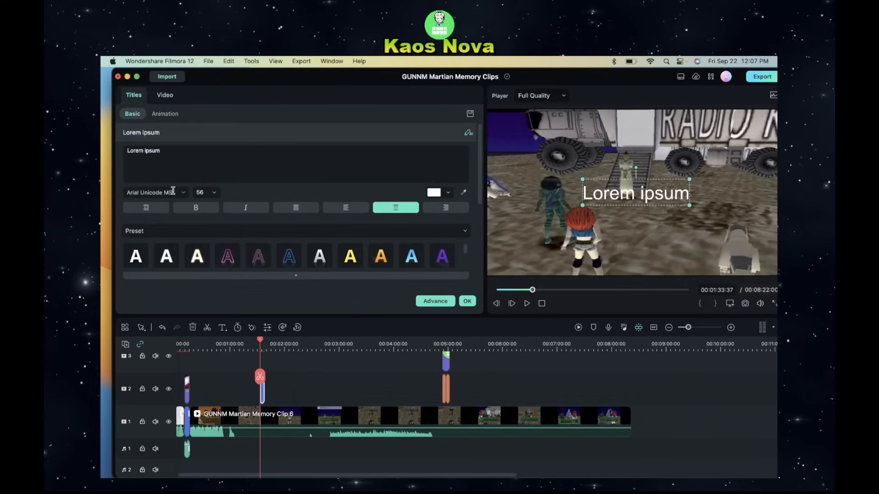
pyautogui.click(154, 193)
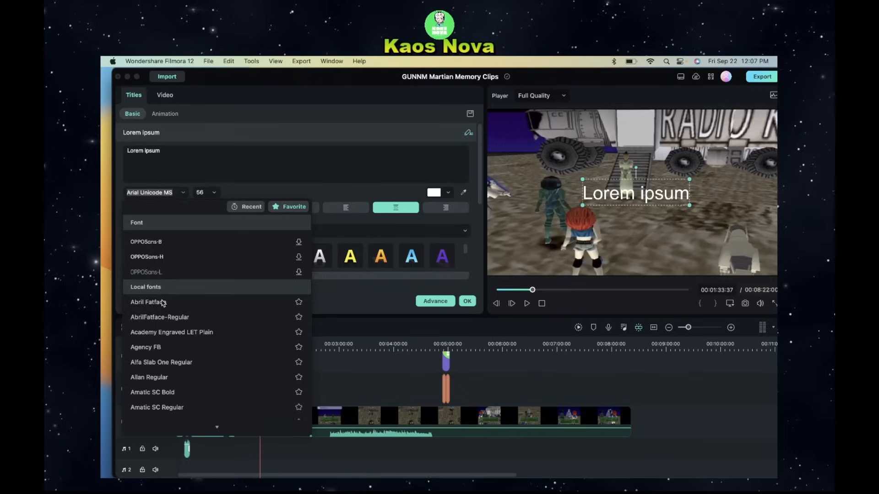
pyautogui.scroll(-3)
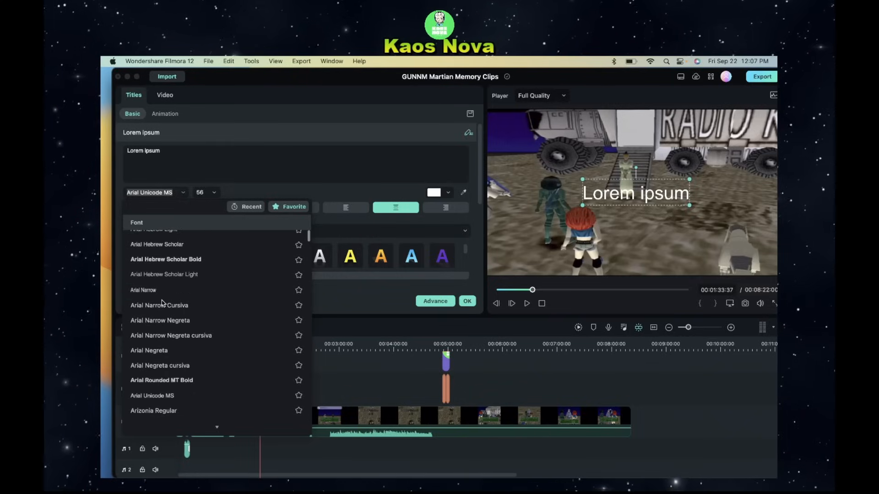
pyautogui.scroll(-3)
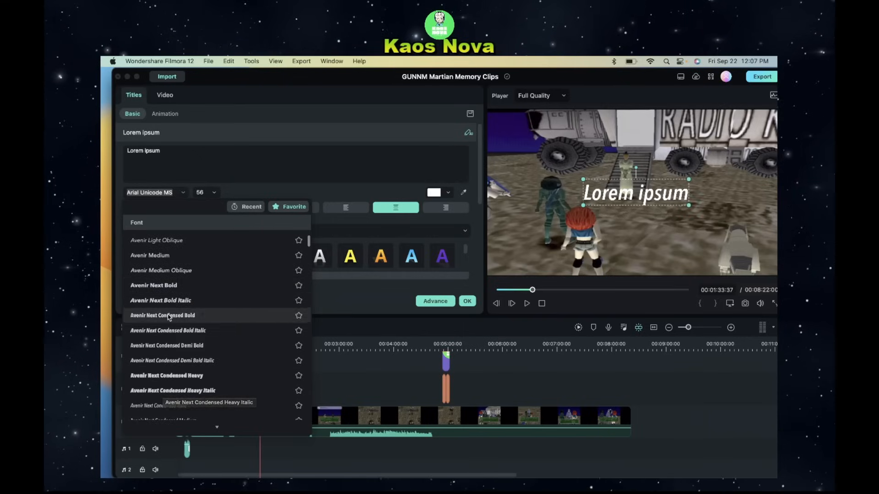
pyautogui.click(154, 285)
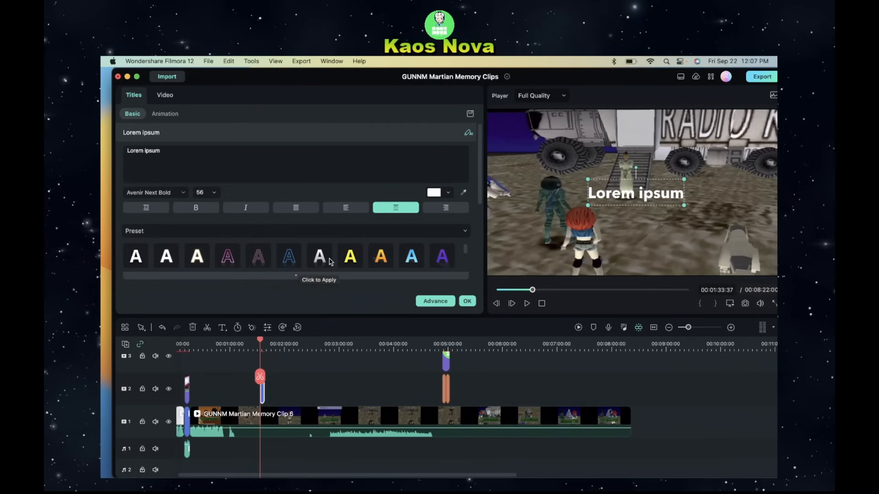
pyautogui.moveTo(357, 261)
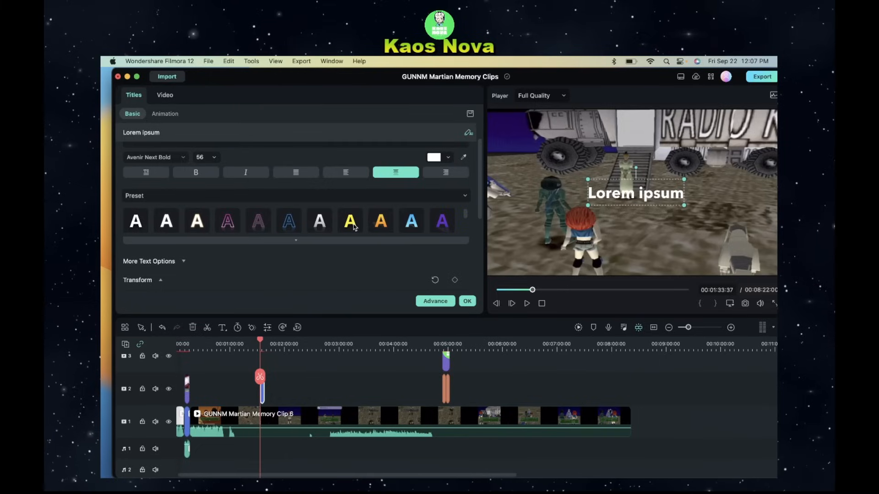
# - Try the yellow text preset, then settle on plain white
pyautogui.click(349, 221)
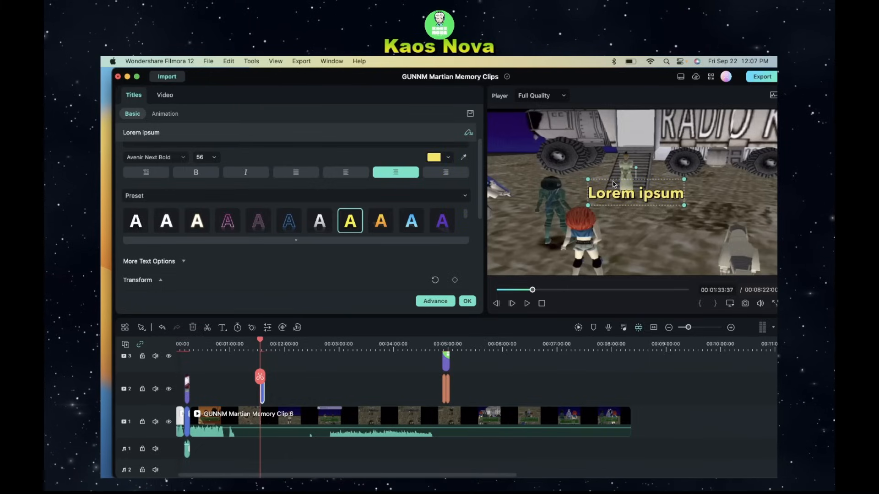
pyautogui.moveTo(319, 221)
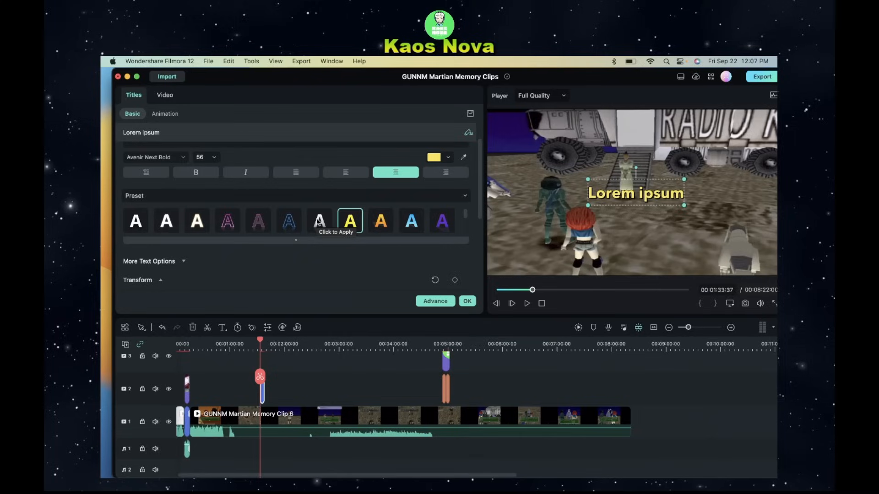
pyautogui.click(319, 220)
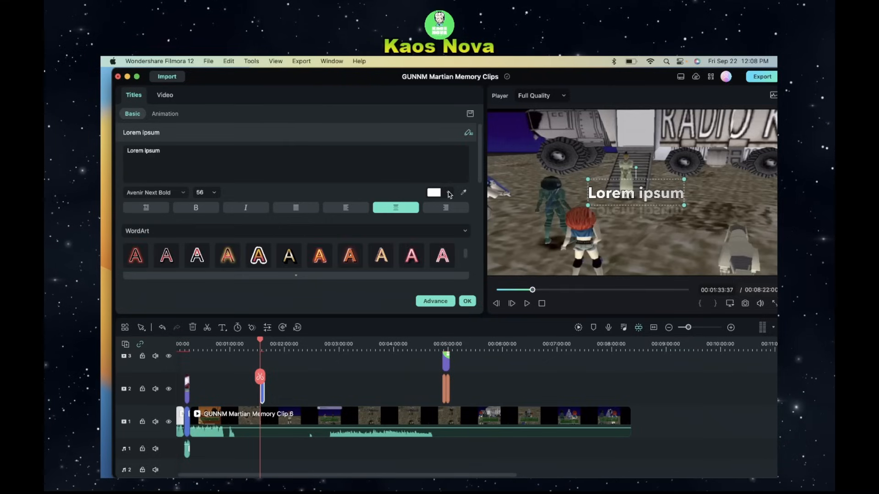
pyautogui.moveTo(288, 255)
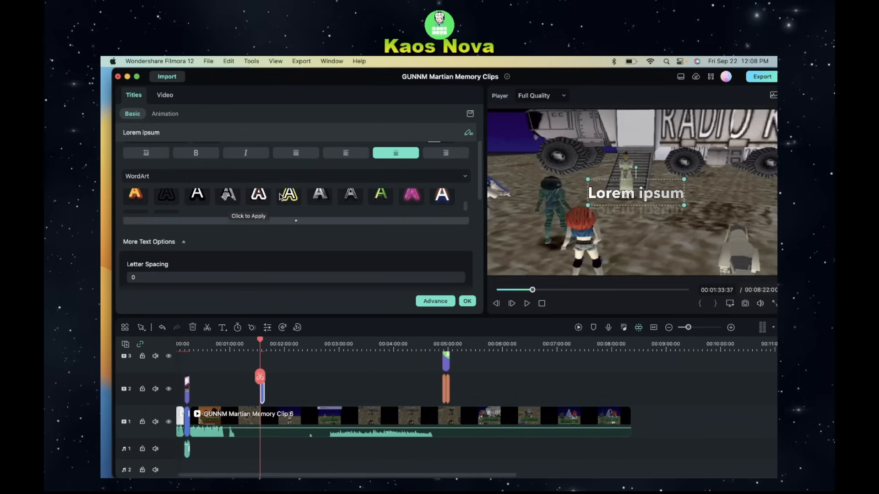
# - Try two dark-outlined WordArt styles on the Lorem ipsum title
pyautogui.click(289, 194)
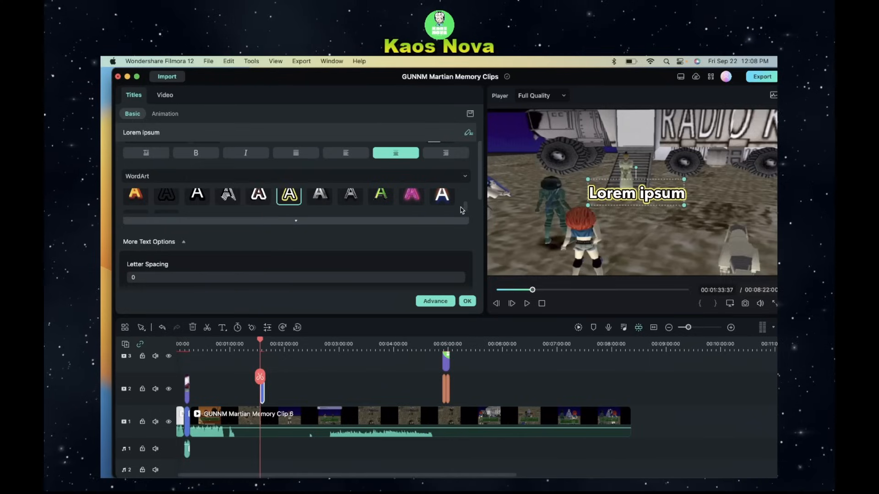
pyautogui.moveTo(165, 201)
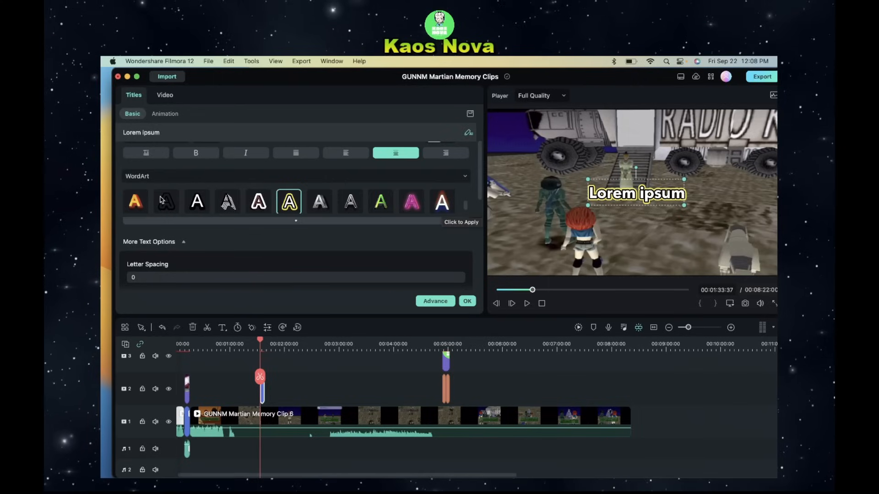
pyautogui.click(197, 201)
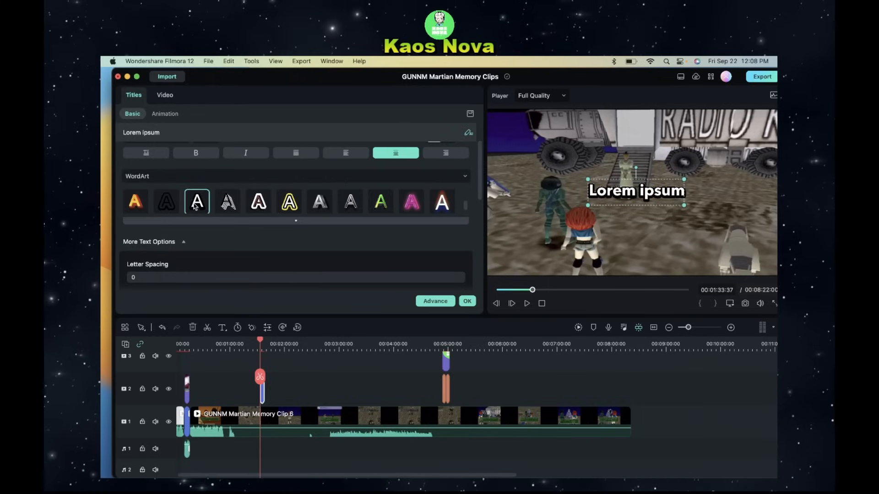
pyautogui.moveTo(588, 303)
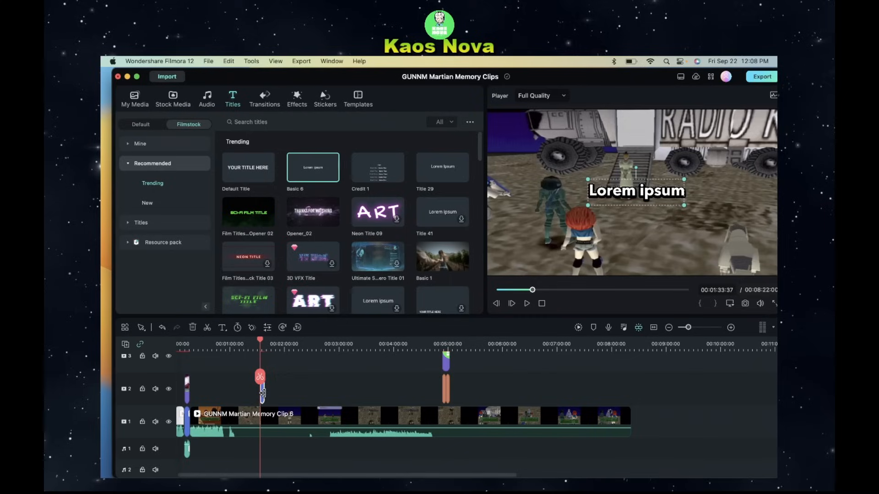
# - Show the Effects library's Recommended > Trending Filmstock effects
pyautogui.rightClick(259, 393)
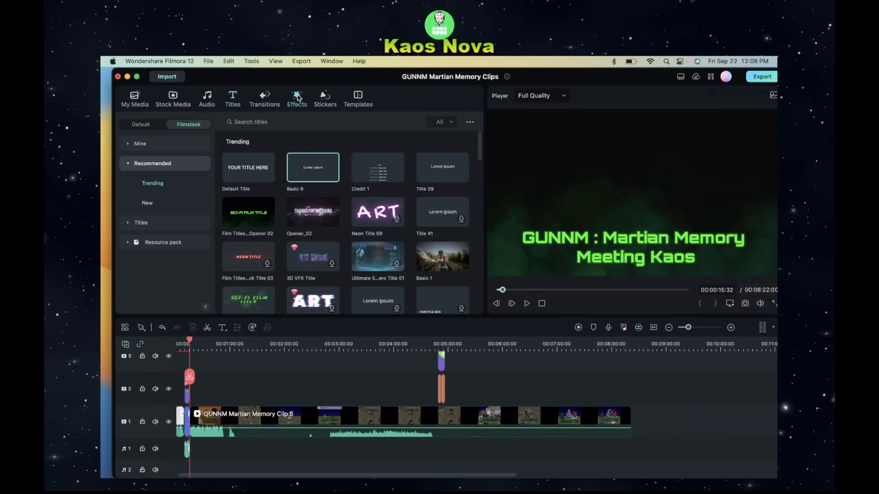
pyautogui.click(296, 98)
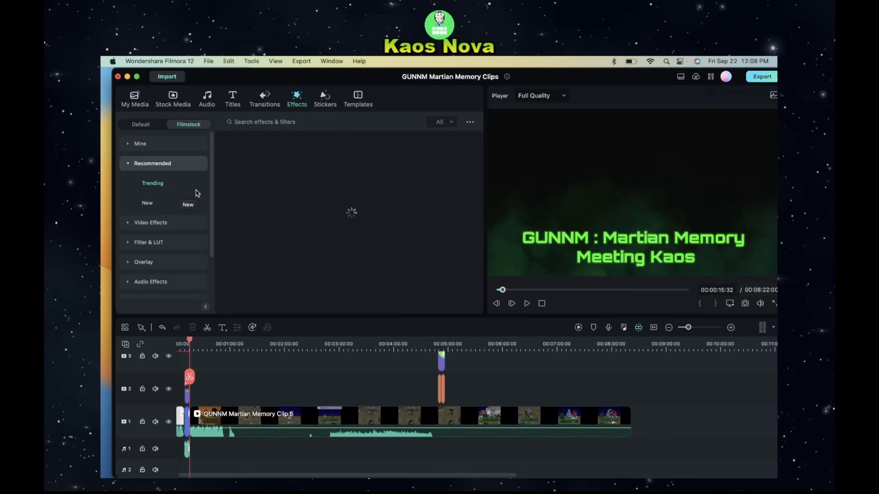
pyautogui.click(153, 183)
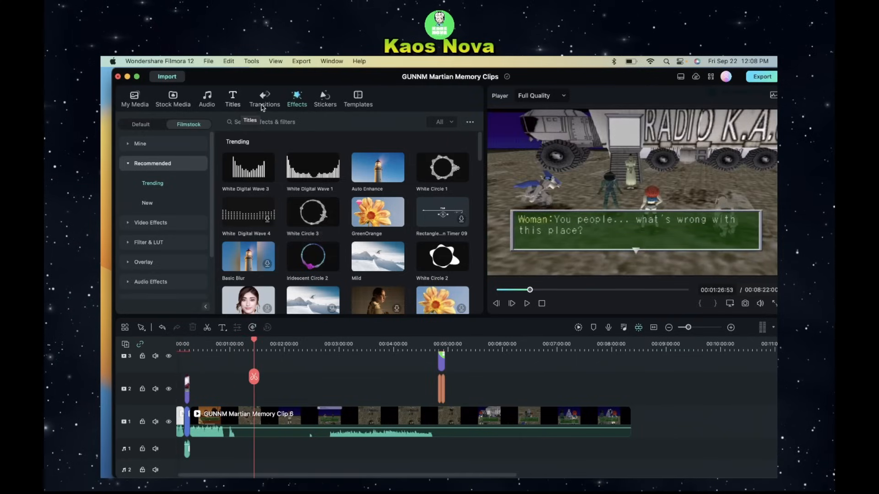
# - Search the effects library for 'split screen' and browse the results
pyautogui.click(316, 122)
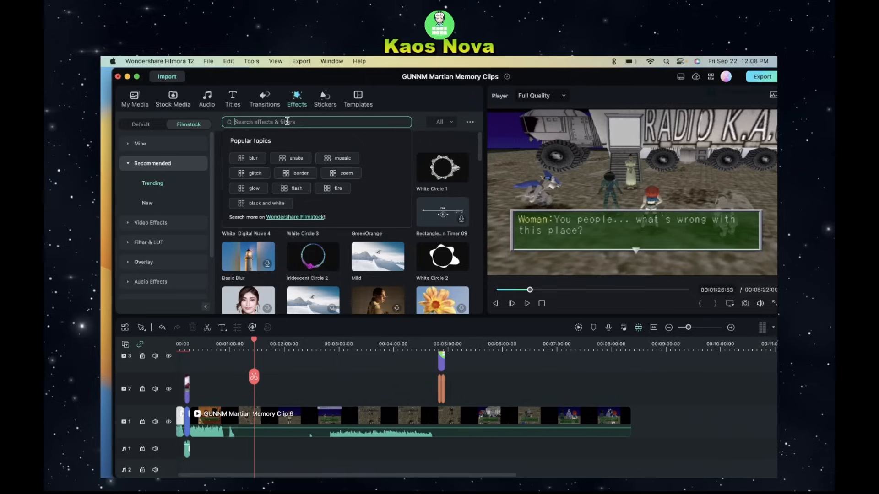
pyautogui.write('split')
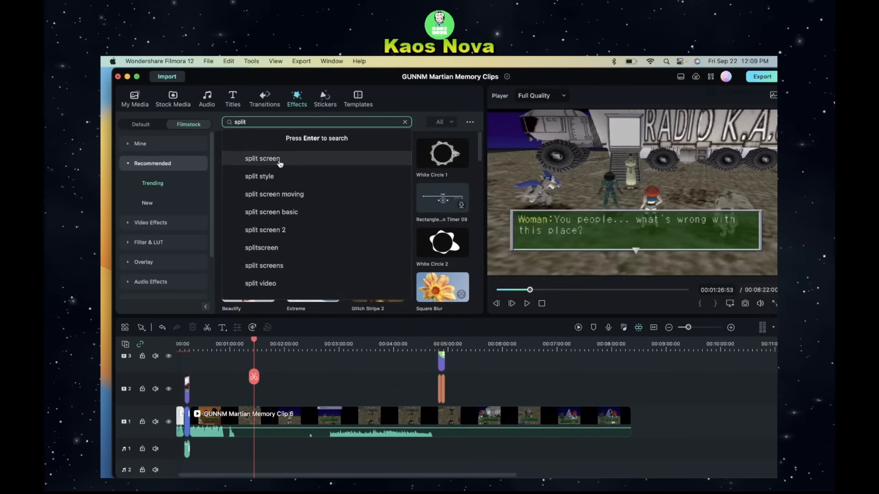
pyautogui.click(262, 159)
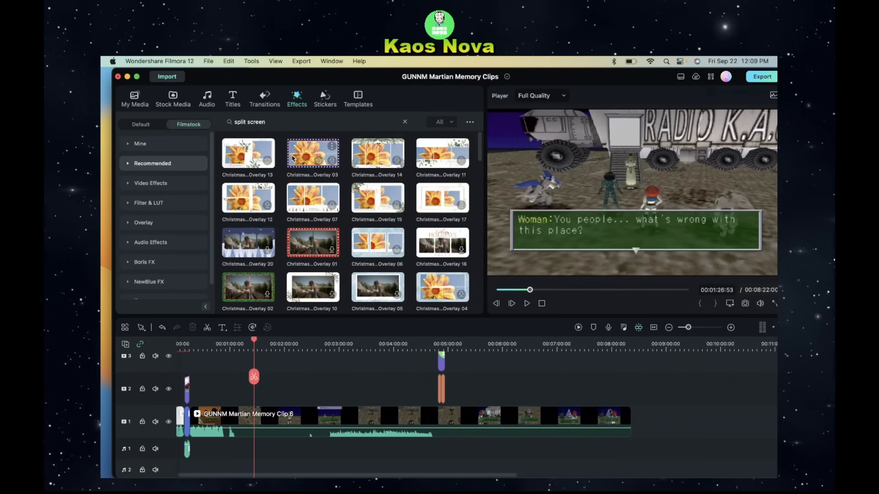
pyautogui.moveTo(377, 242)
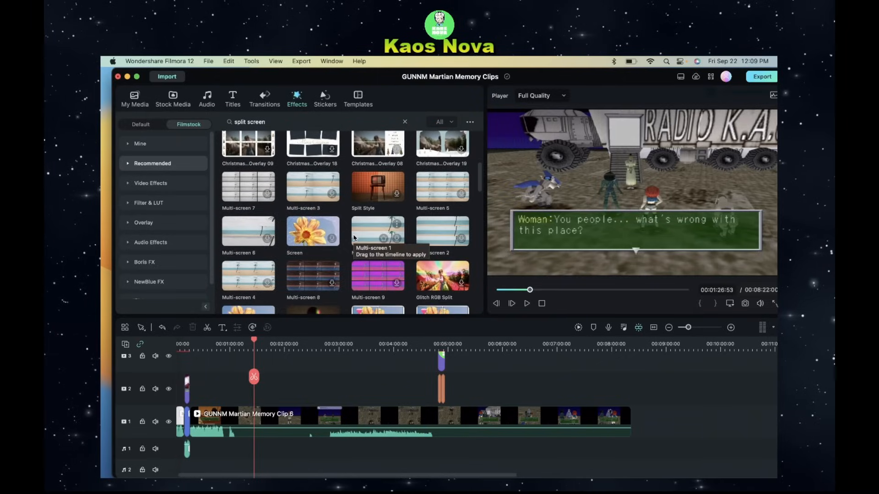
pyautogui.scroll(-3)
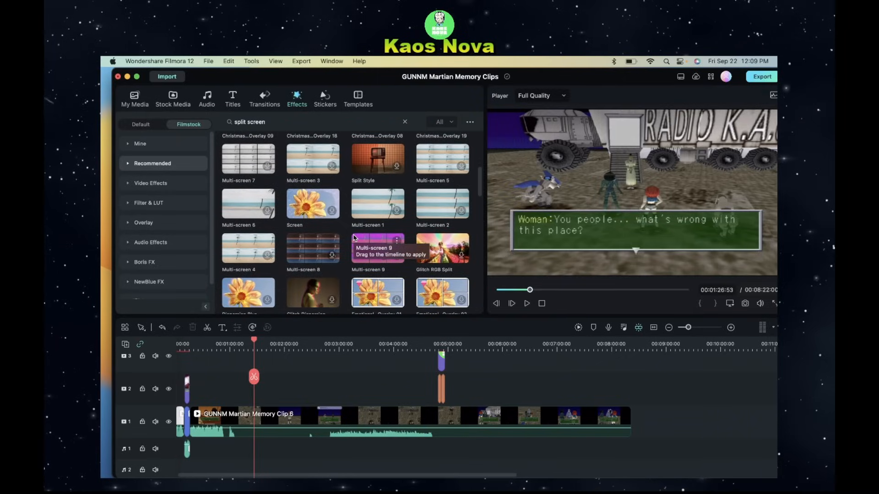
pyautogui.scroll(-3)
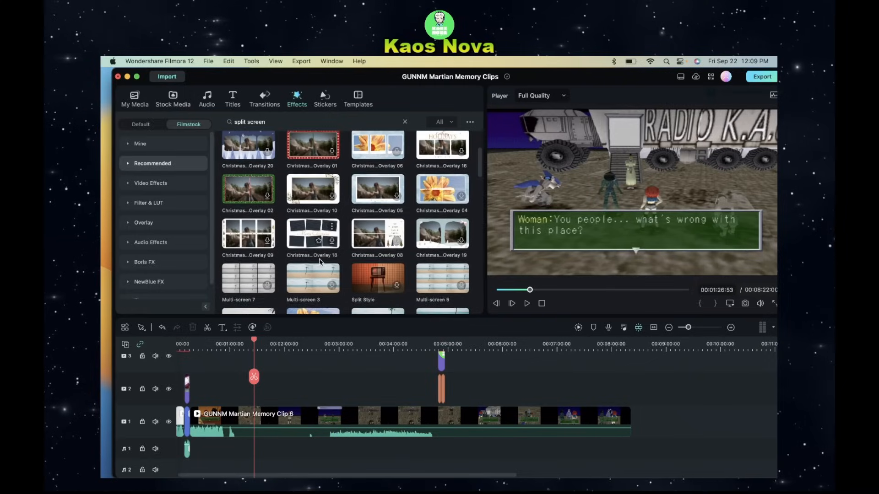
pyautogui.scroll(-3)
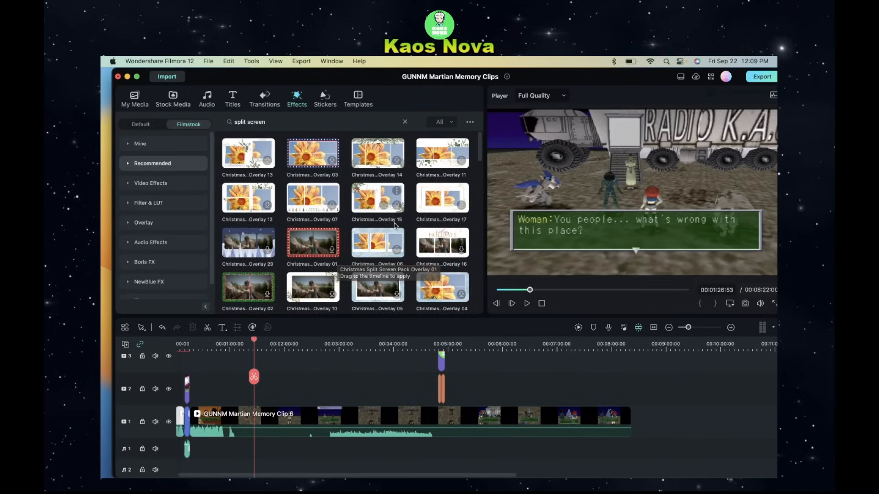
pyautogui.scroll(-3)
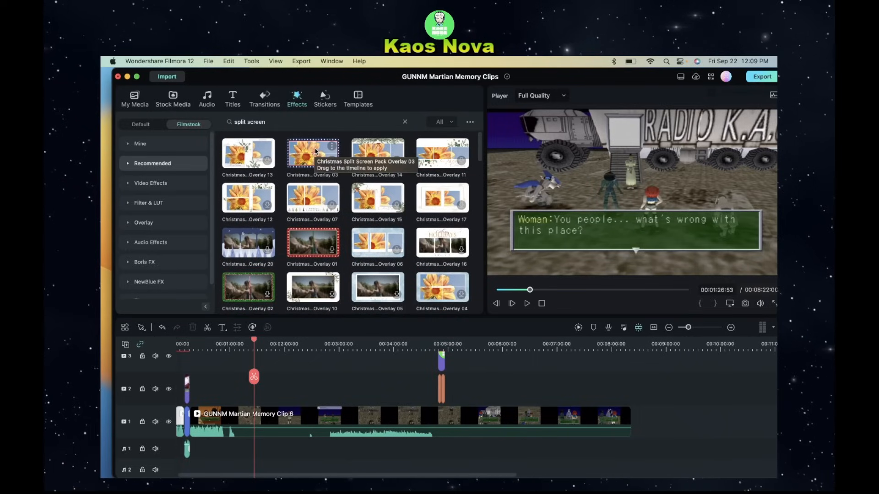
# - Place Christmas Split Screen Pack Overlay 03 on track 2 over the game clip and preview it
pyautogui.moveTo(312, 154); pyautogui.dragTo(278, 367)
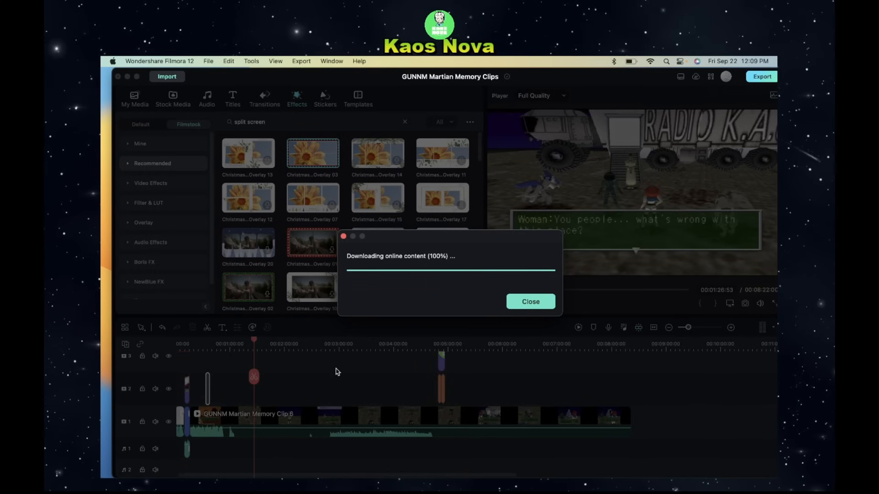
pyautogui.click(529, 302)
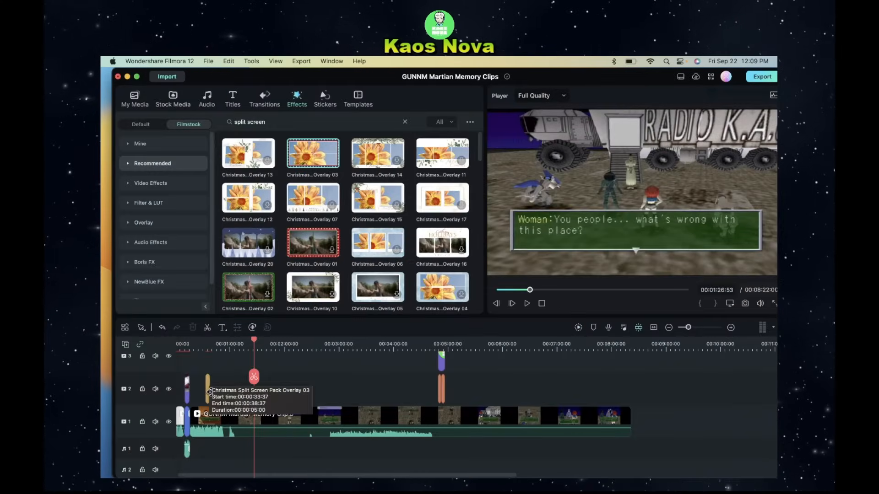
pyautogui.click(274, 388)
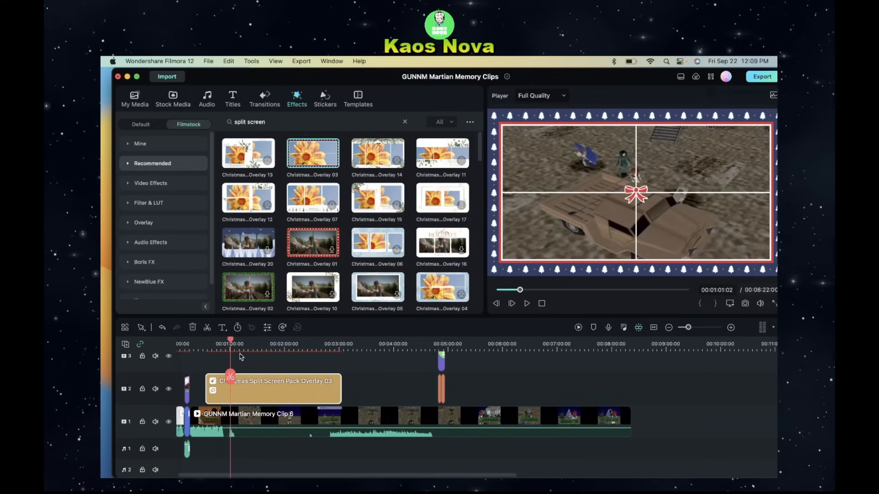
pyautogui.moveTo(264, 370)
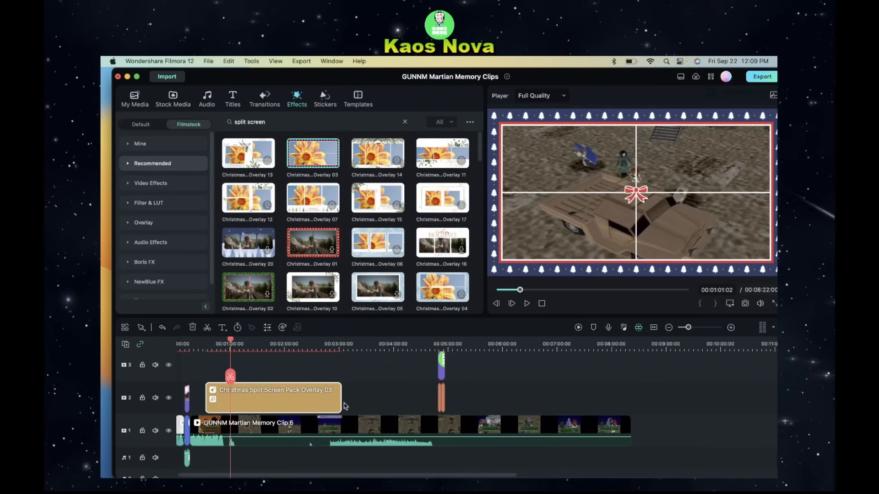
pyautogui.moveTo(159, 106)
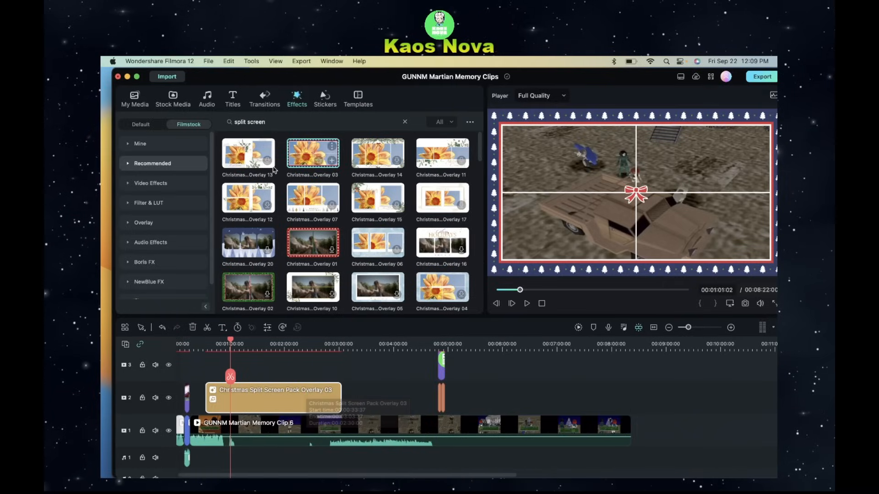
pyautogui.click(134, 98)
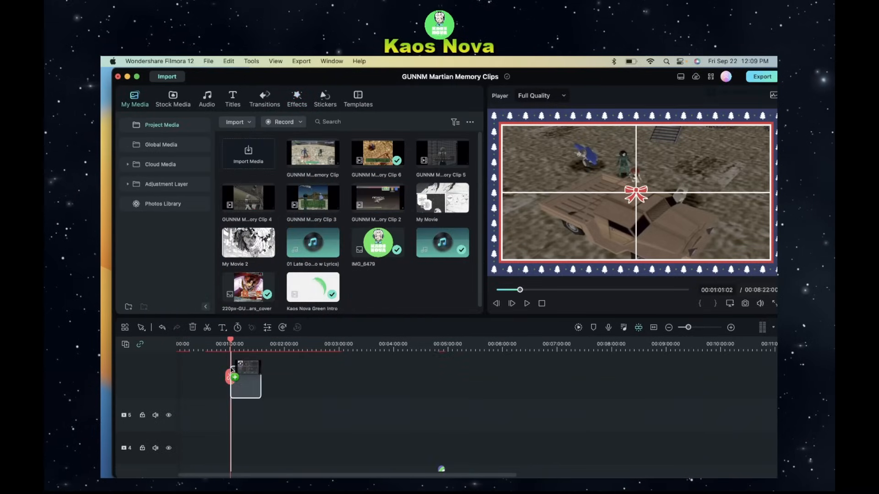
# - Put a game clip above the template, then delete the Christmas overlay clip from track 2
pyautogui.moveTo(246, 375); pyautogui.dragTo(233, 448)
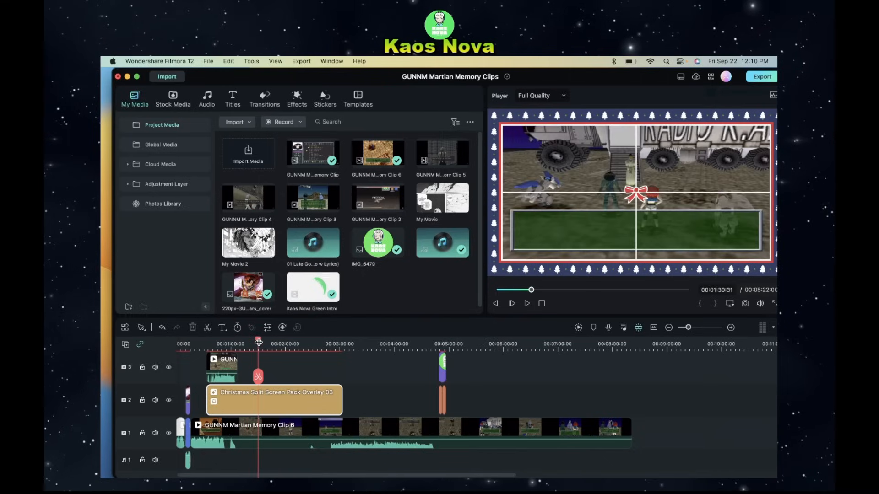
pyautogui.moveTo(222, 364)
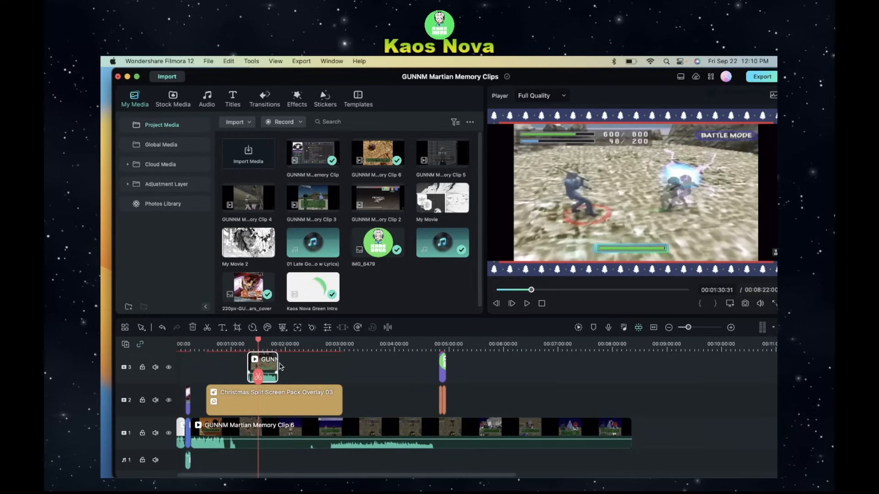
pyautogui.moveTo(583, 185)
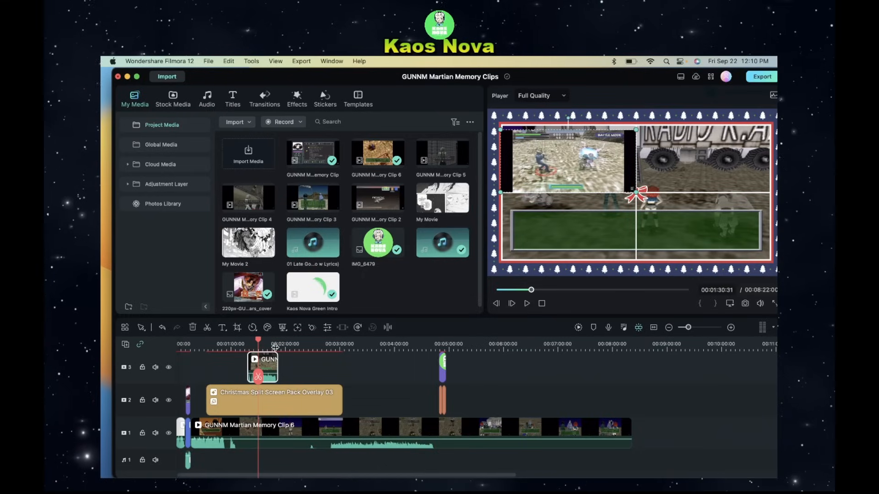
pyautogui.rightClick(263, 364)
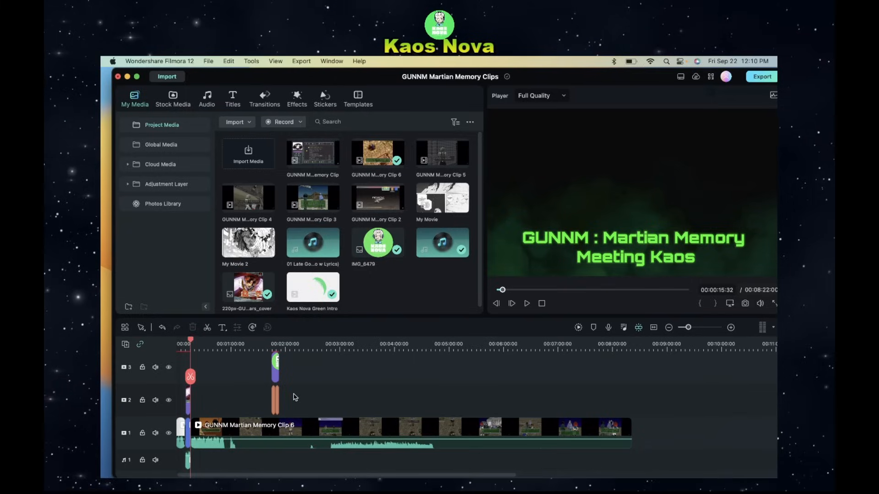
# - Place the Split Screen 19 template on track 2 and pick a game clip for its panels
pyautogui.click(358, 96)
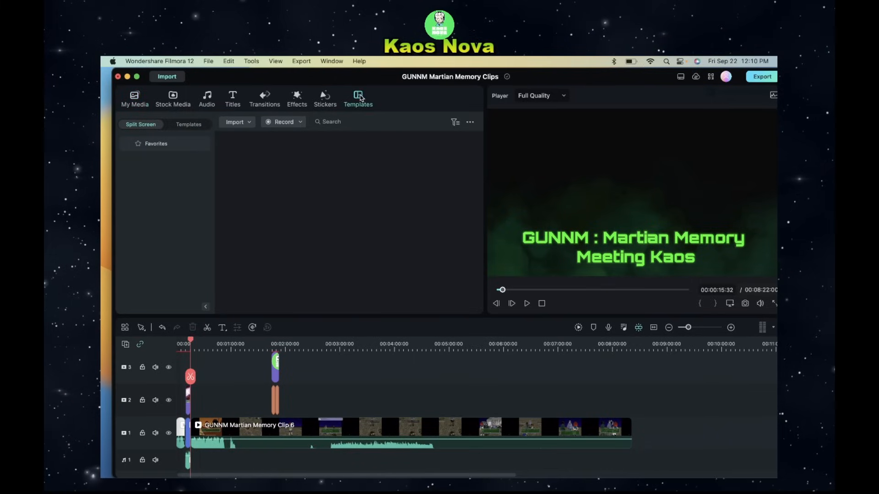
pyautogui.click(141, 123)
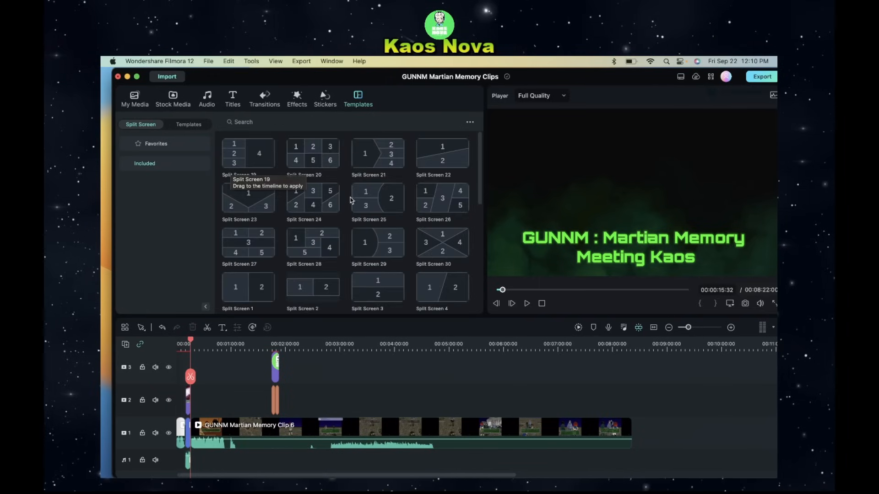
pyautogui.moveTo(259, 159)
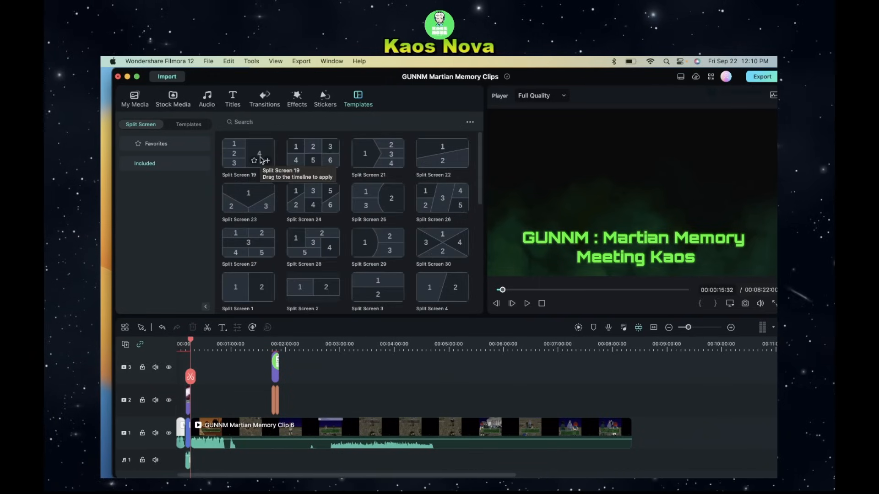
pyautogui.moveTo(248, 153); pyautogui.dragTo(295, 392)
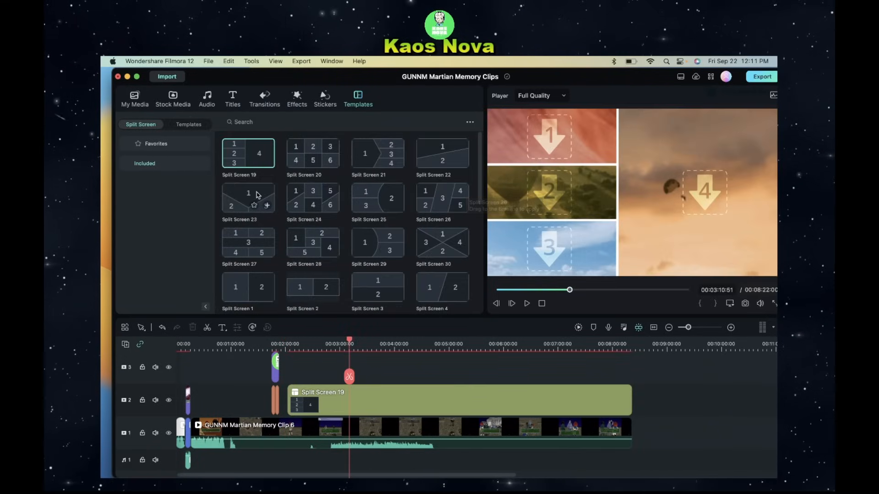
pyautogui.click(135, 98)
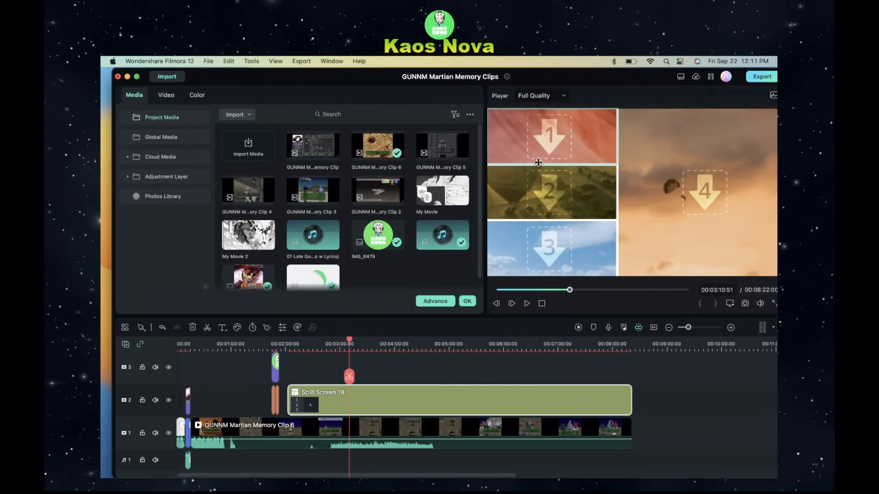
pyautogui.moveTo(531, 139)
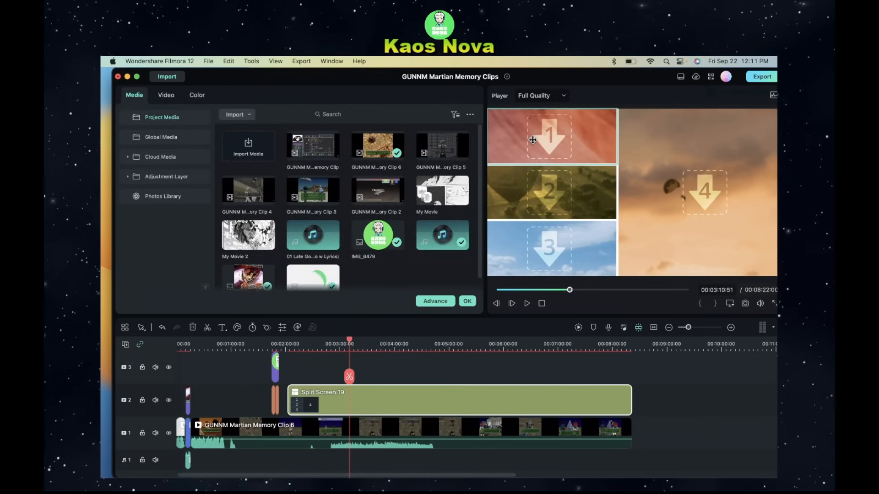
pyautogui.moveTo(328, 164)
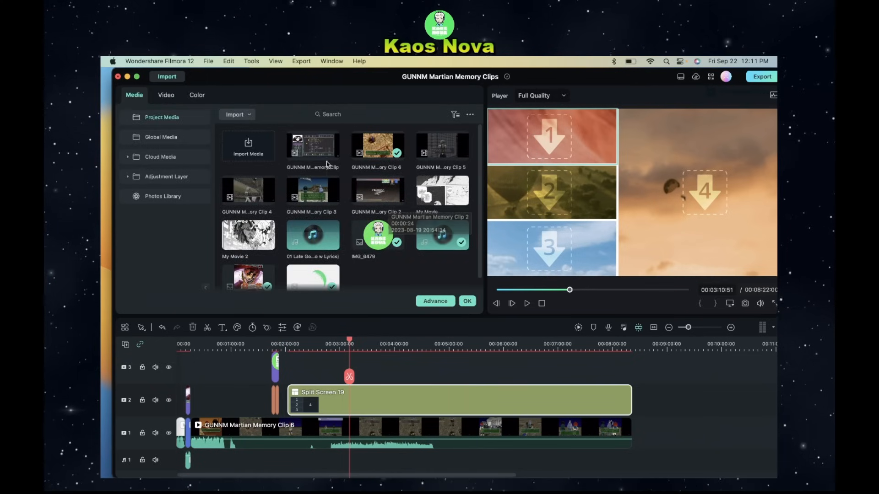
pyautogui.click(313, 145)
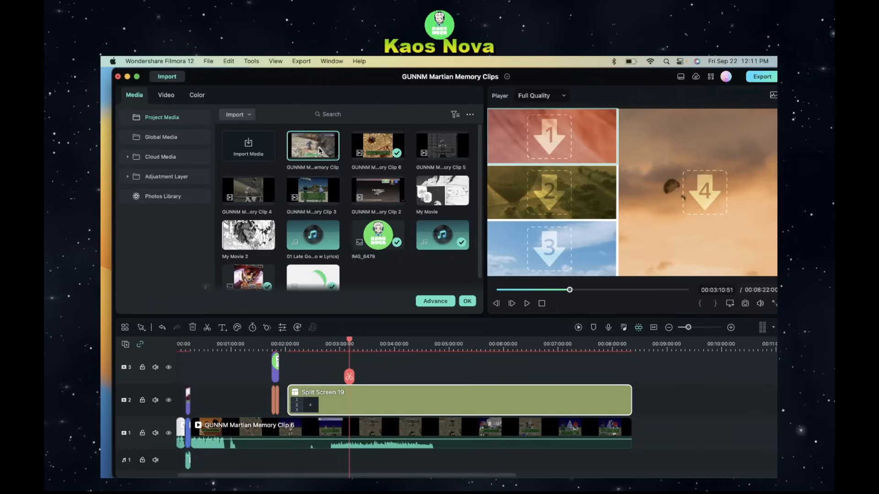
pyautogui.moveTo(313, 146)
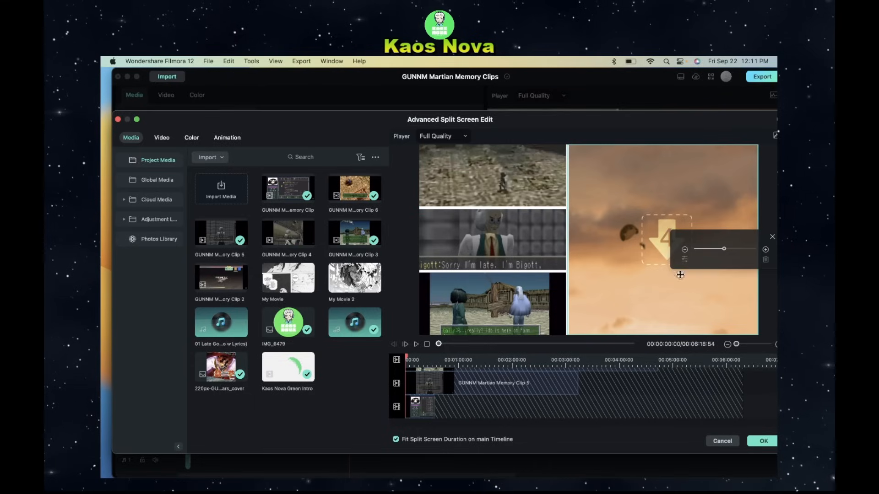
pyautogui.moveTo(353, 188)
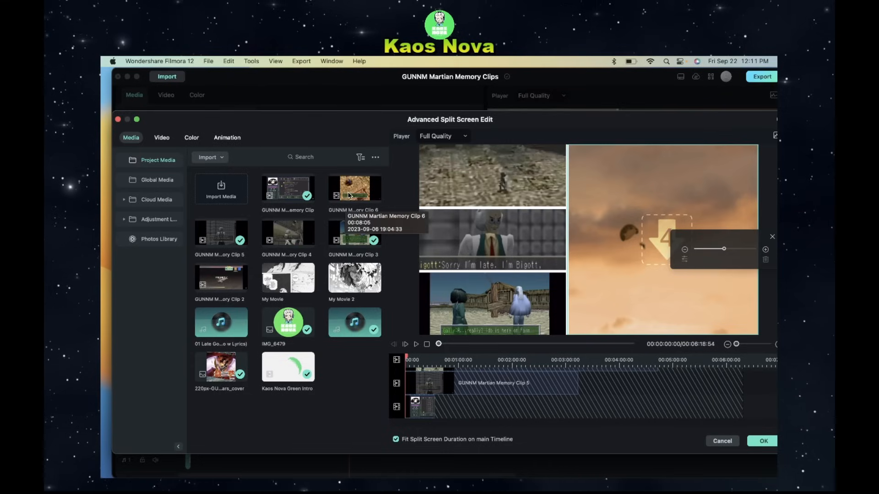
pyautogui.moveTo(249, 283)
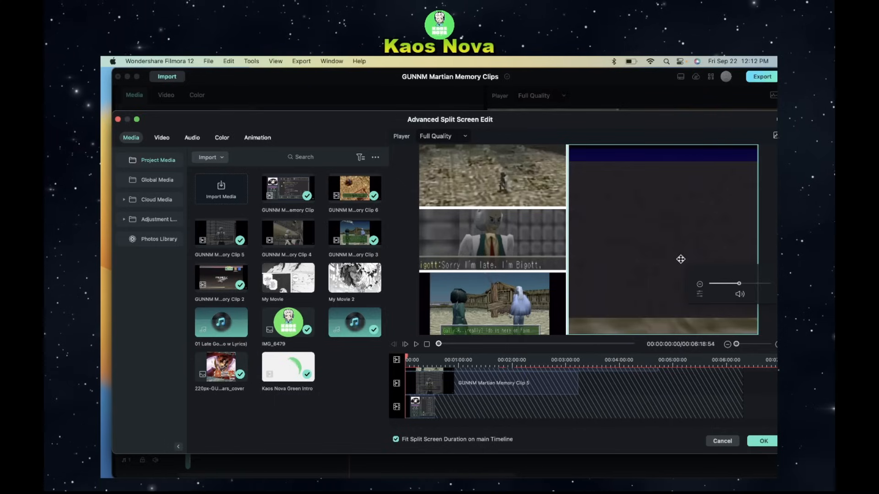
# - Fill and resize the fourth panel with GUNNM footage, then apply the split-screen edit with OK
pyautogui.moveTo(739, 283); pyautogui.dragTo(728, 284)
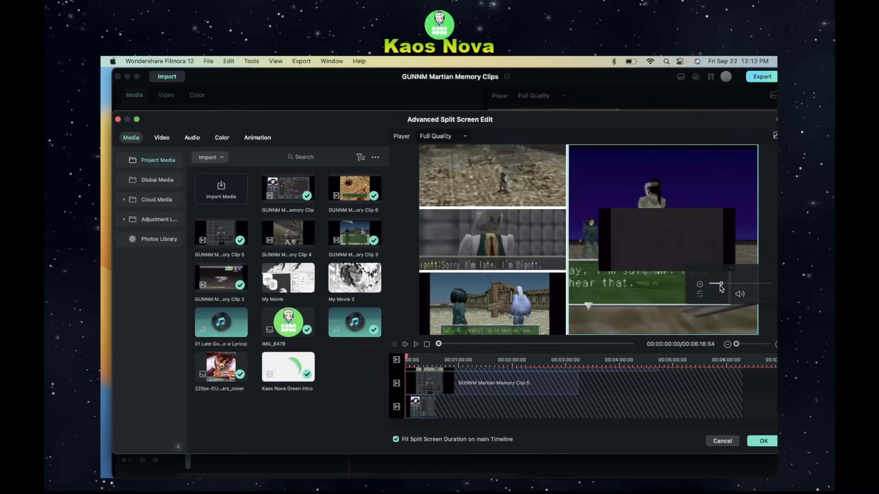
pyautogui.moveTo(716, 284); pyautogui.dragTo(737, 284)
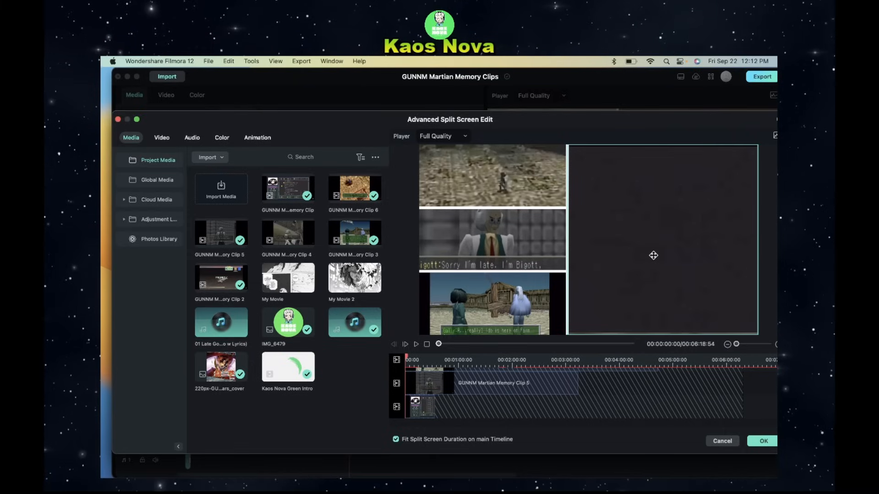
pyautogui.moveTo(526, 414)
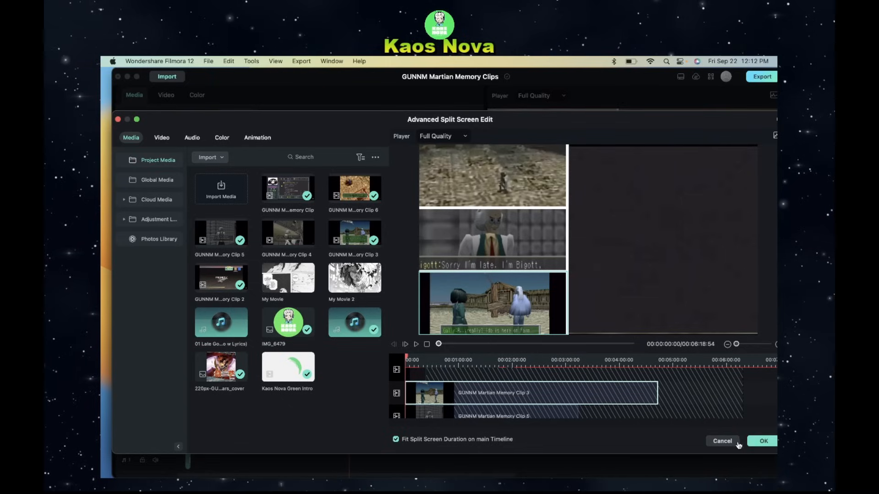
pyautogui.click(762, 441)
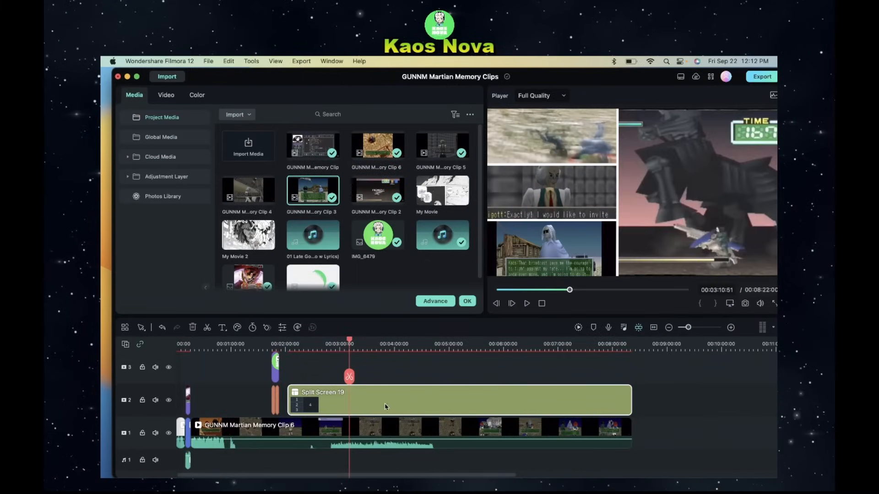
pyautogui.moveTo(578, 316)
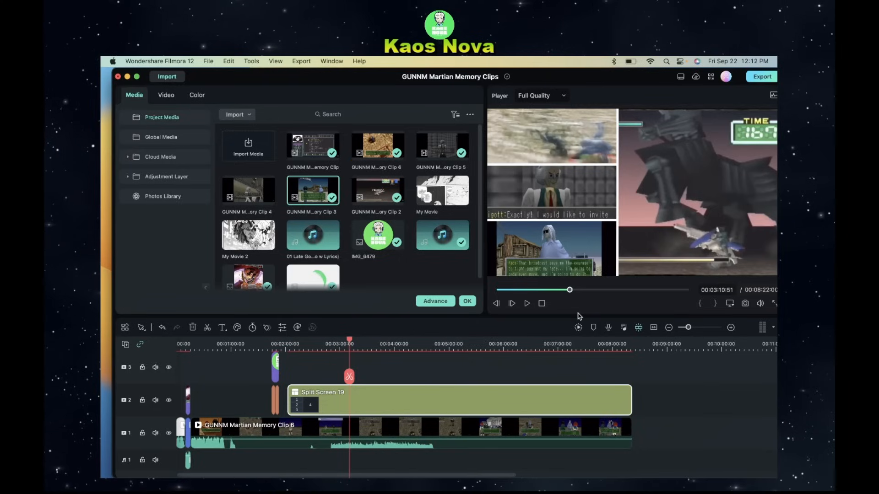
pyautogui.moveTo(432, 364)
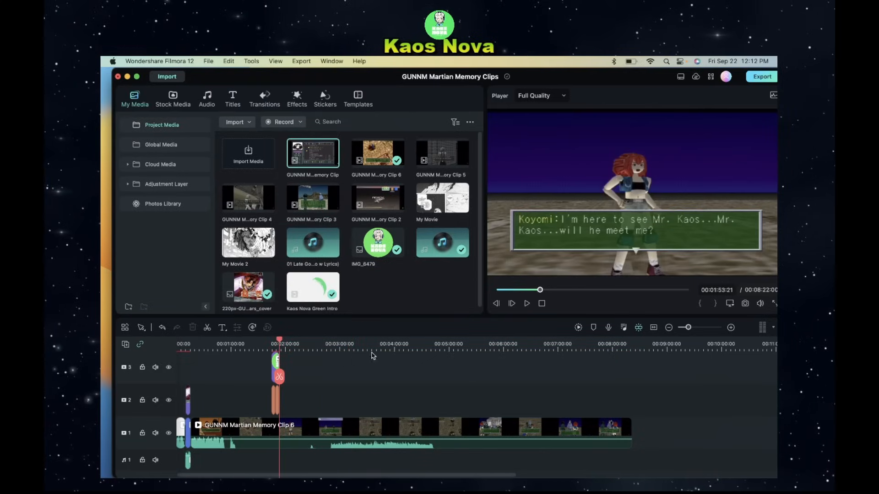
pyautogui.moveTo(332, 363)
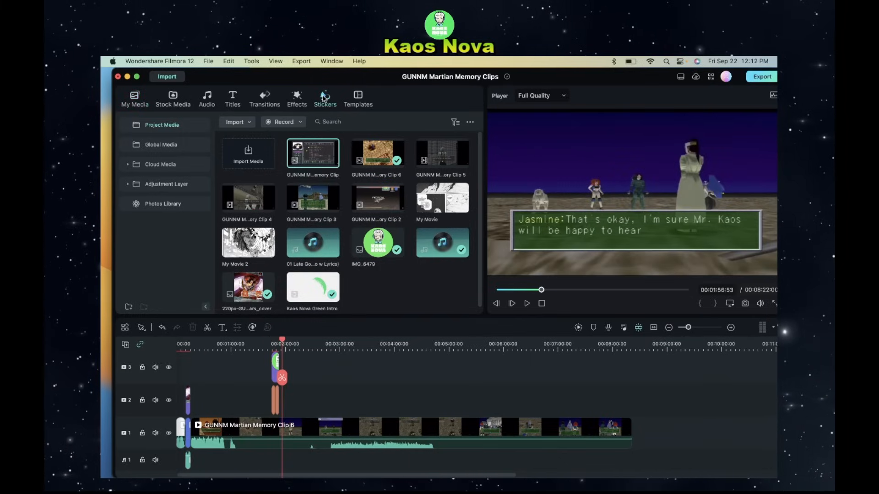
# - Add the Social Media Subscribe1 sticker at 3:45 and move it lower in the frame
pyautogui.click(324, 96)
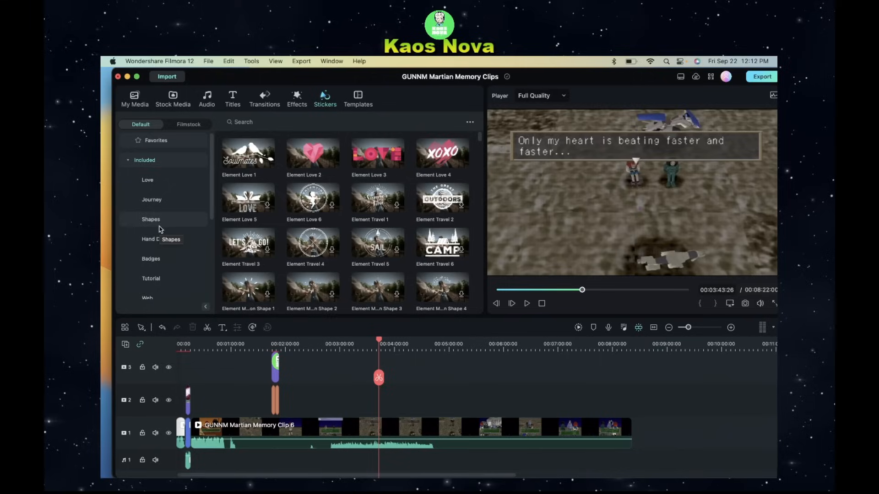
pyautogui.scroll(-3)
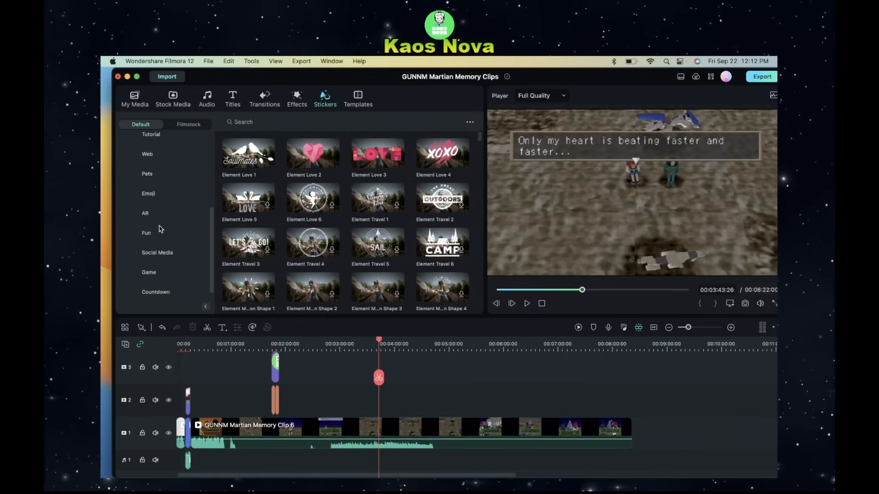
pyautogui.click(158, 252)
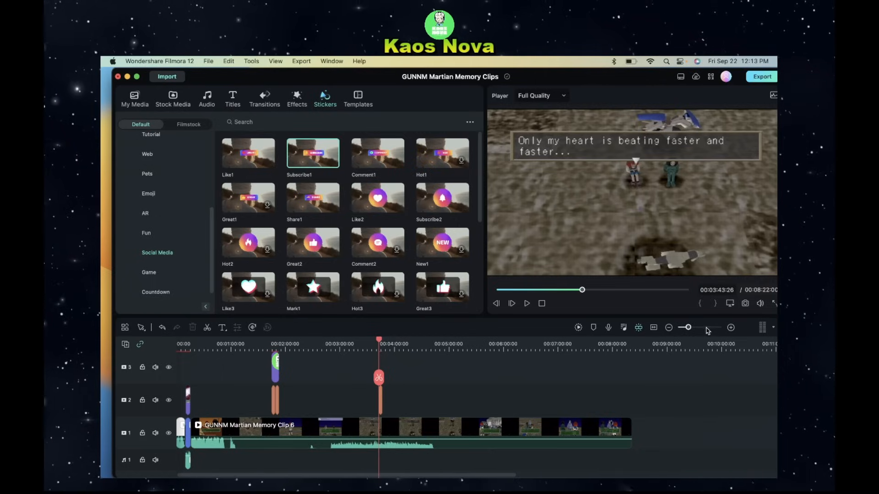
pyautogui.moveTo(685, 327); pyautogui.dragTo(702, 328)
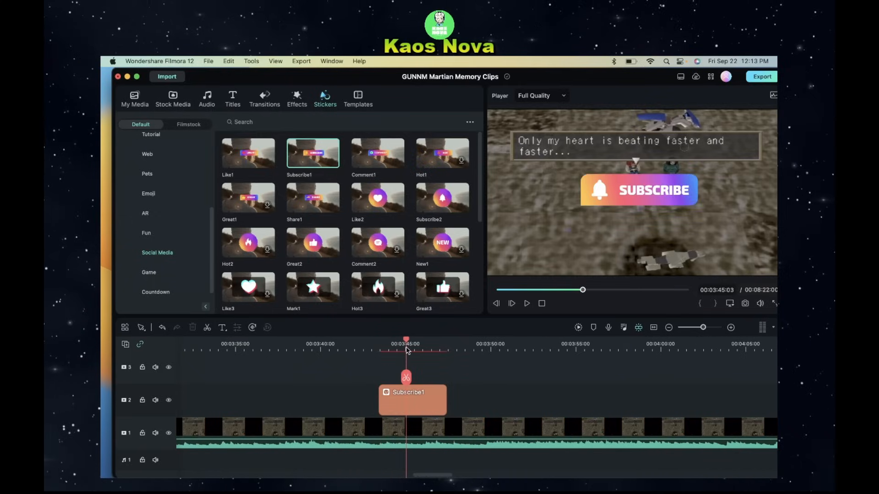
pyautogui.moveTo(623, 196)
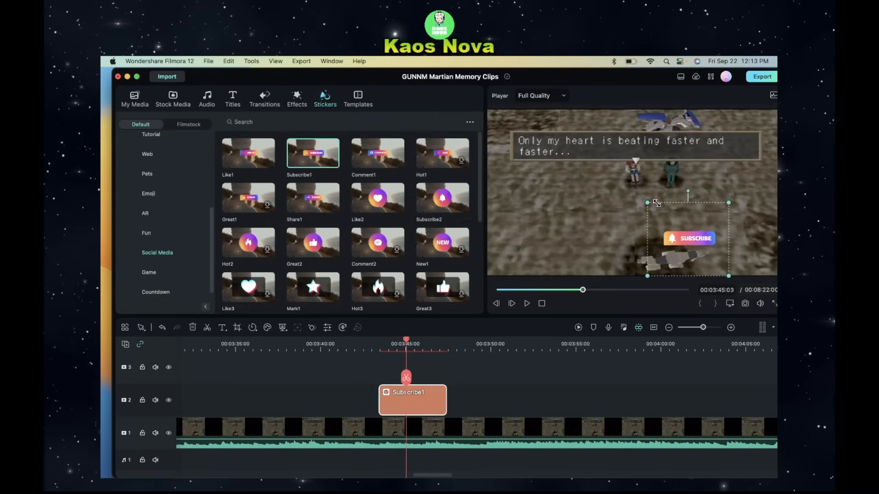
pyautogui.moveTo(688, 238); pyautogui.dragTo(650, 261)
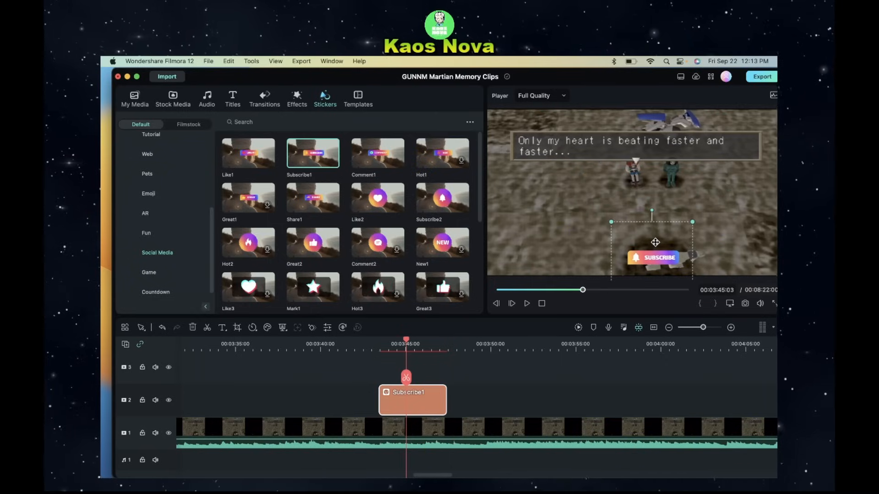
pyautogui.moveTo(377, 241)
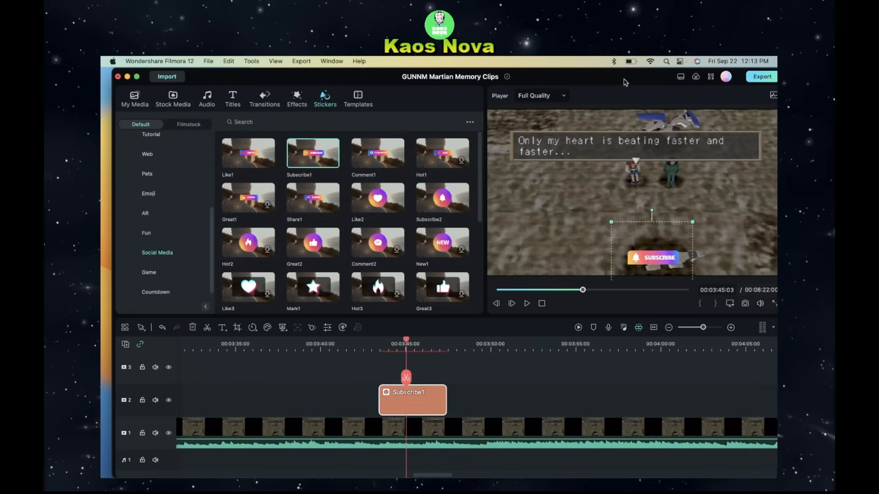
pyautogui.moveTo(516, 335)
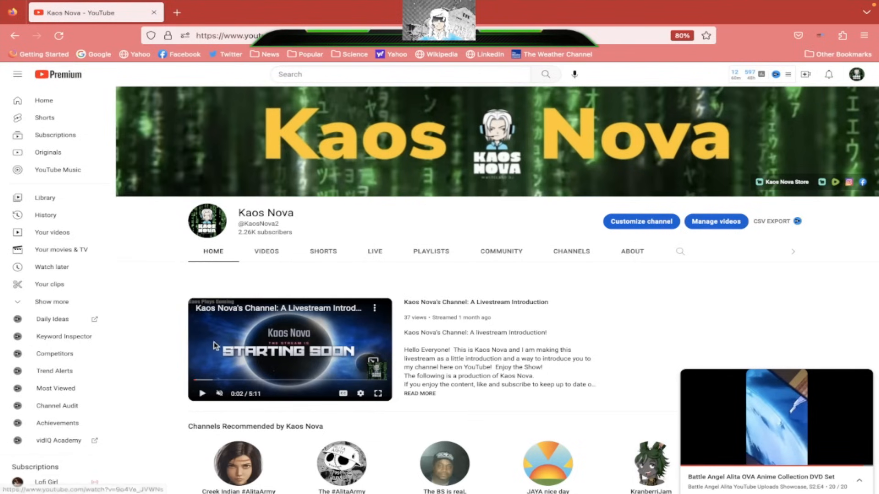
pyautogui.moveTo(255, 326)
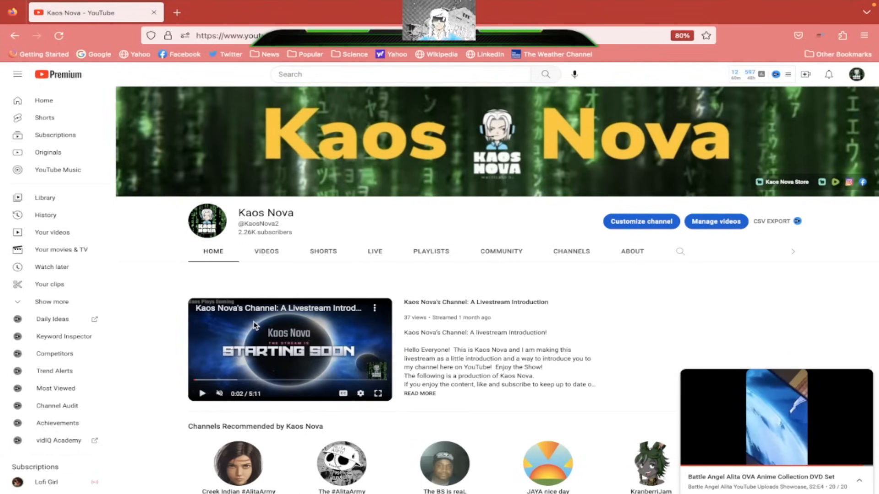
pyautogui.moveTo(823, 182)
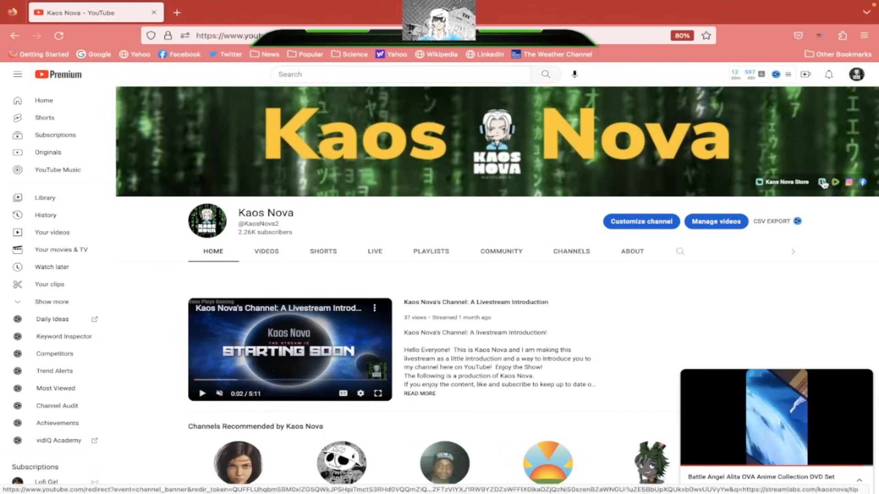
pyautogui.moveTo(760, 185)
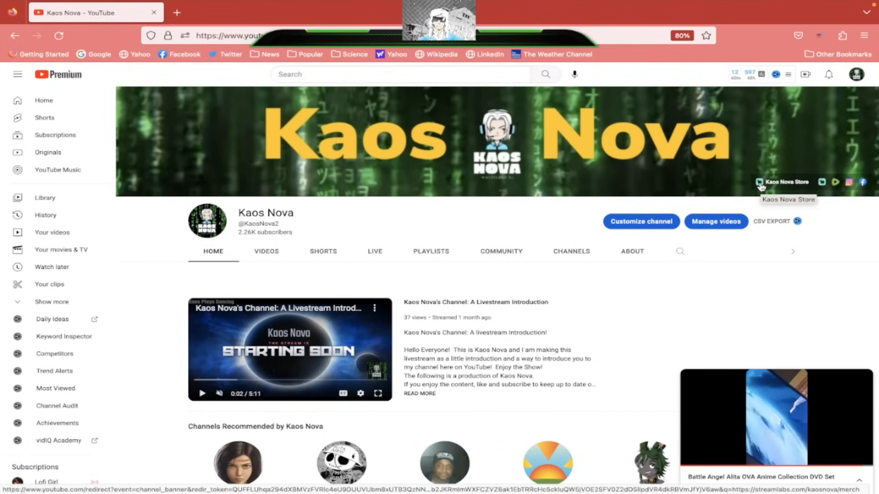
# - Follow the Kaos Nova Store link from the channel banner
pyautogui.click(784, 182)
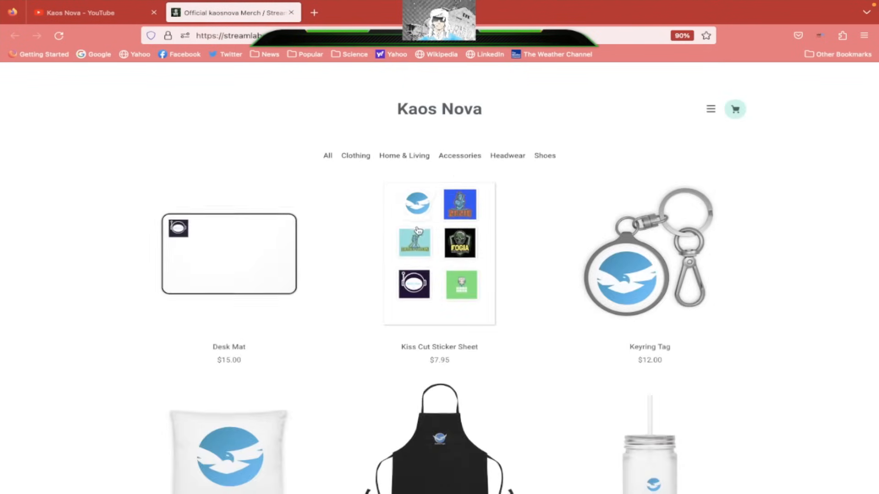
# - Browse the Streamlabs merch products down to phone cases, then close the store tab
pyautogui.scroll(-3)
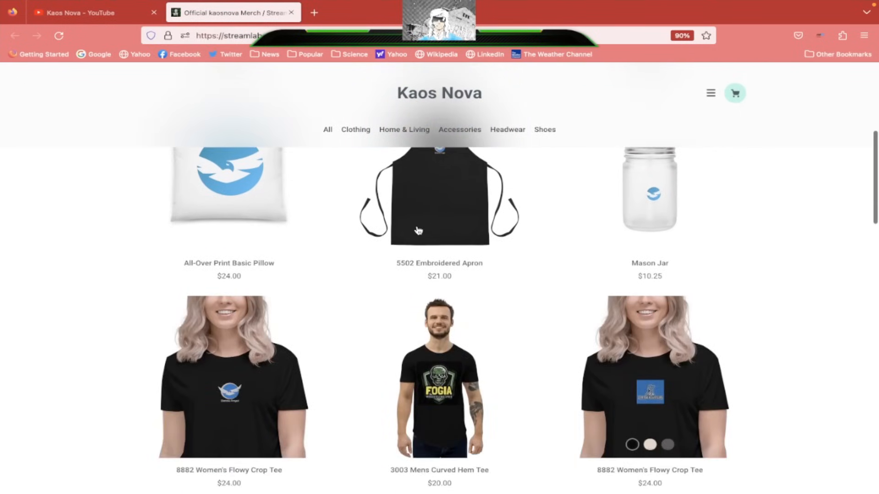
pyautogui.scroll(-3)
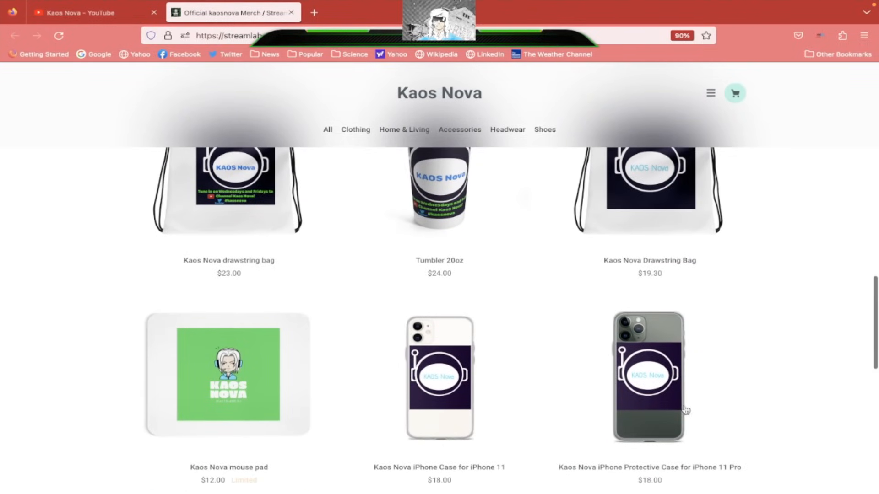
pyautogui.scroll(-3)
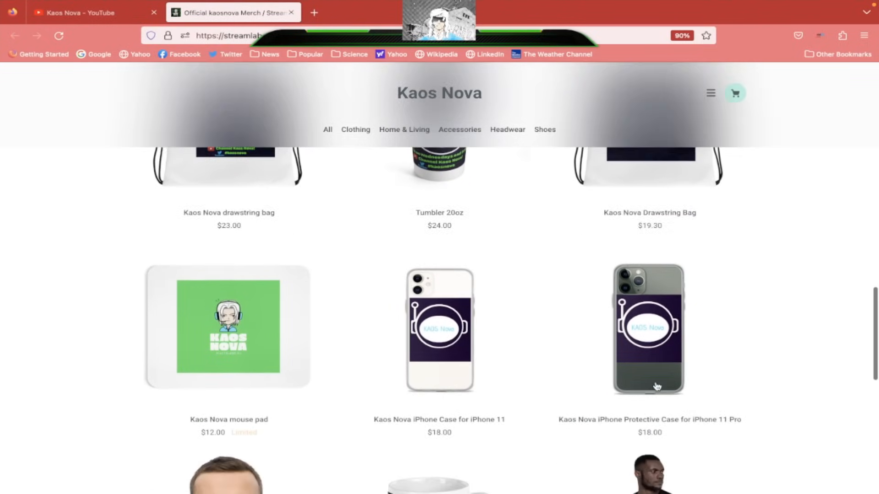
pyautogui.scroll(-3)
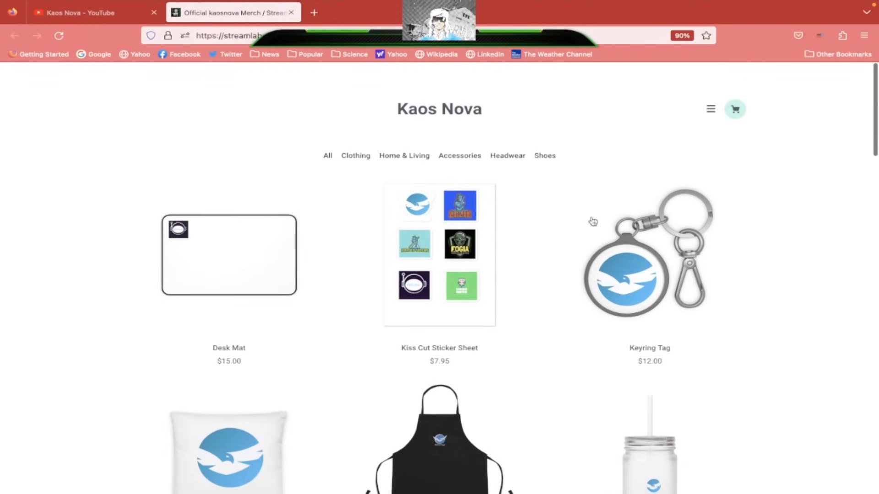
pyautogui.click(84, 11)
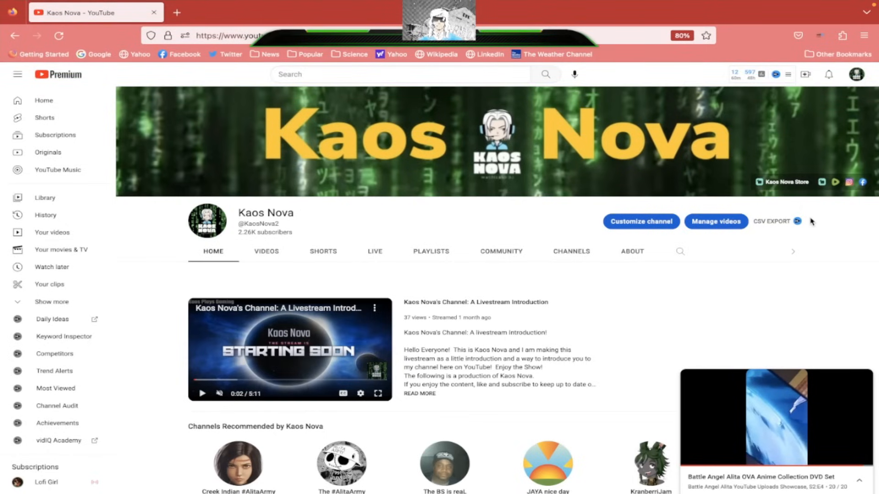
pyautogui.moveTo(727, 15)
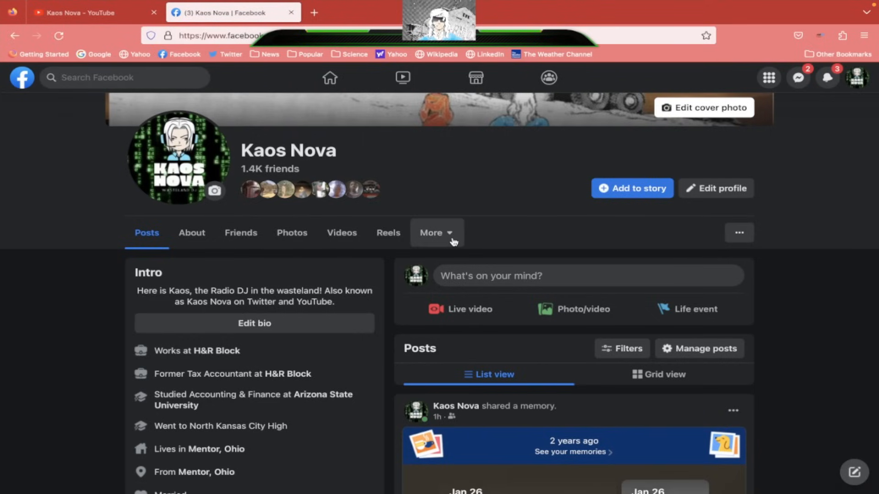
pyautogui.moveTo(392, 54)
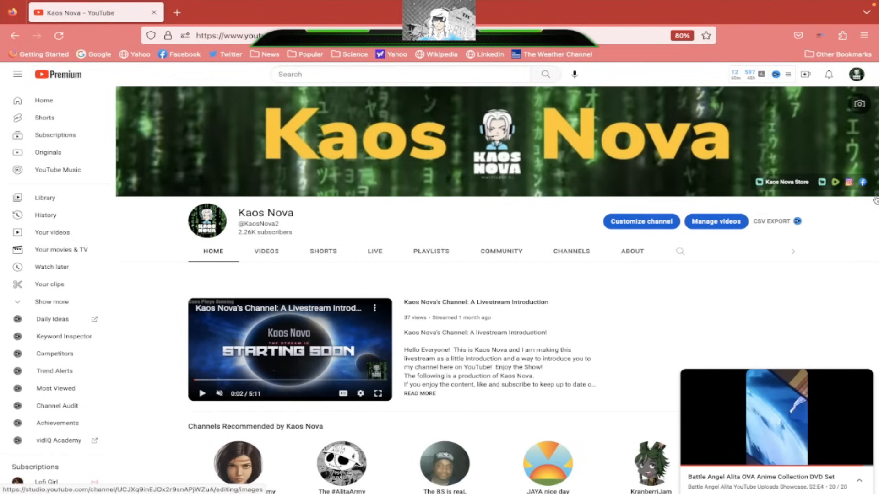
pyautogui.moveTo(848, 182)
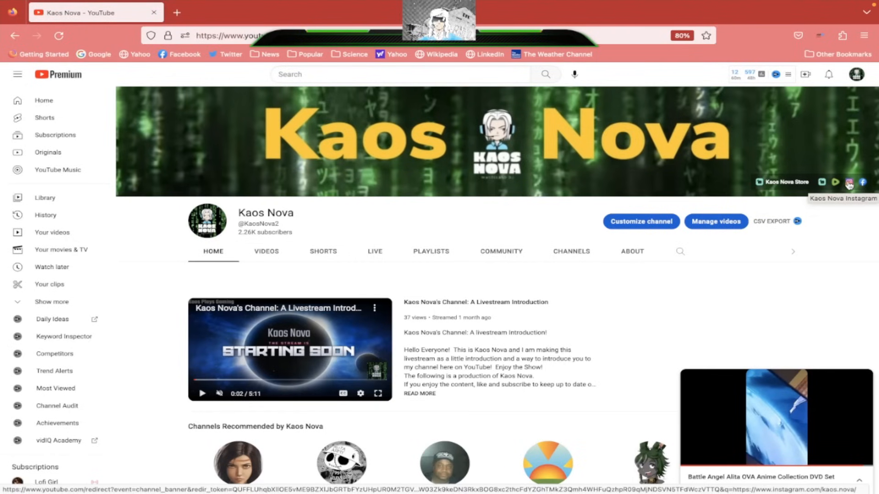
pyautogui.click(849, 182)
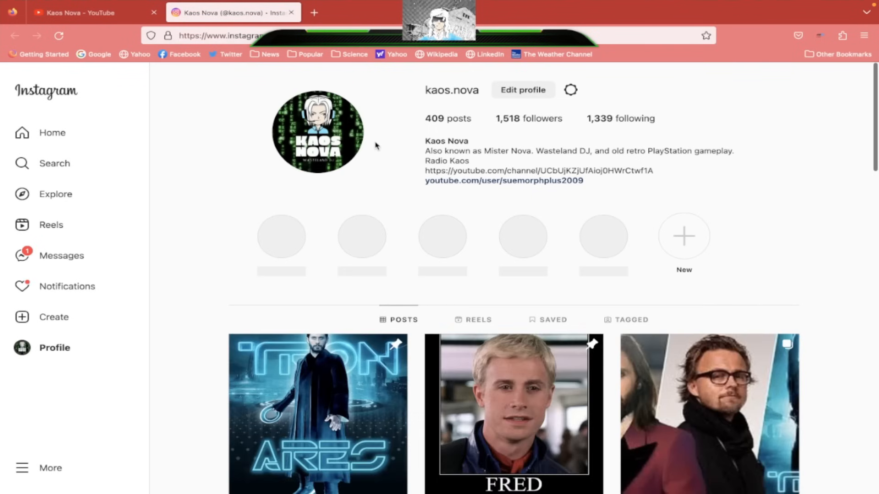
pyautogui.scroll(-3)
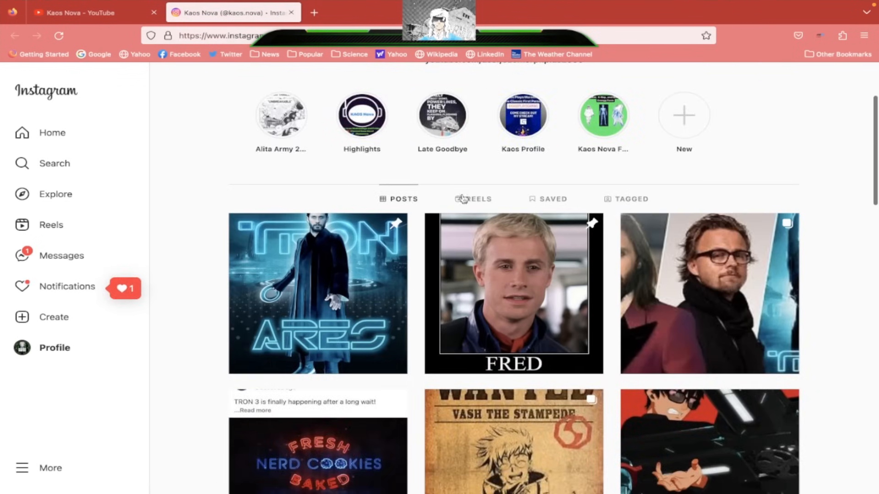
pyautogui.moveTo(303, 293)
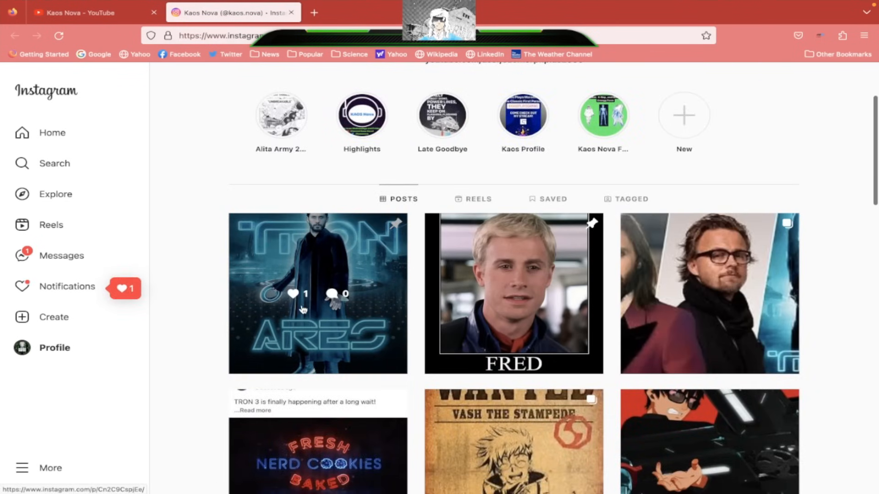
pyautogui.scroll(-3)
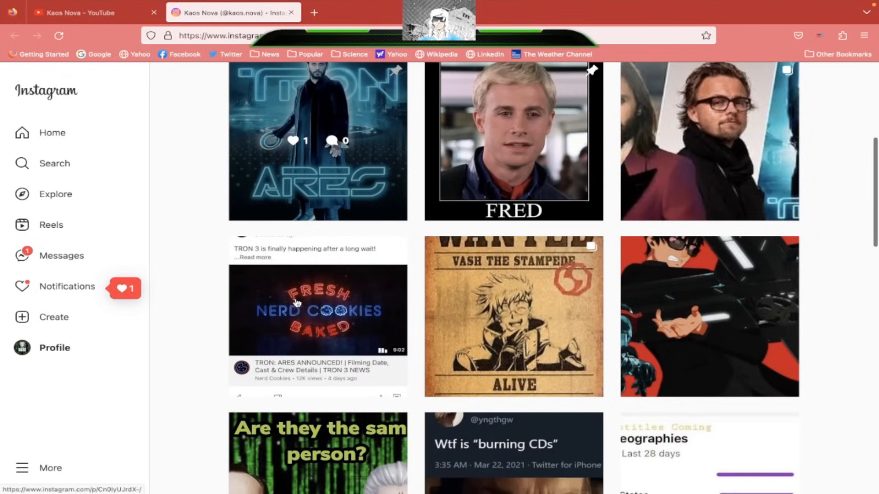
pyautogui.scroll(-3)
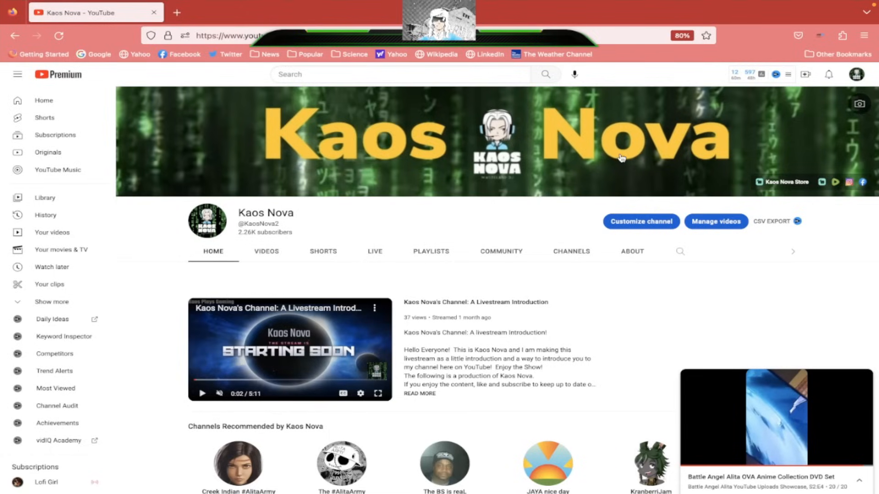
pyautogui.moveTo(820, 249)
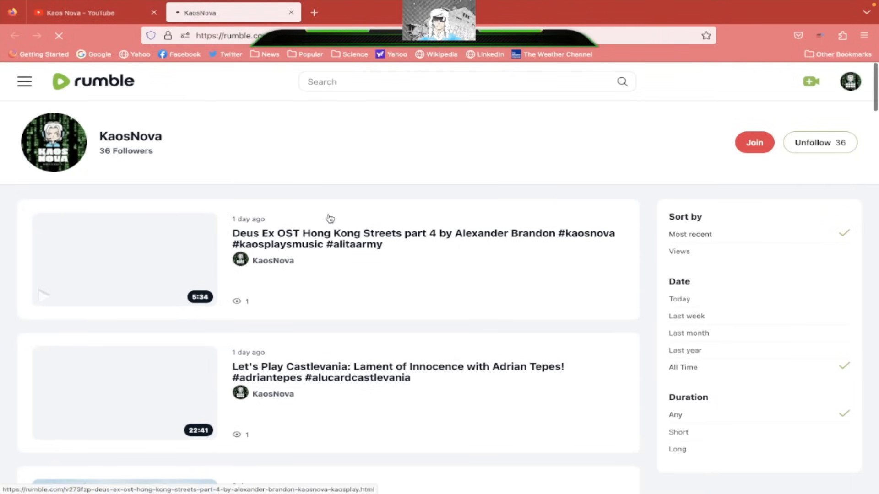
# - Scroll down the KaosNova Rumble channel page to browse its uploaded videos
pyautogui.scroll(-3)
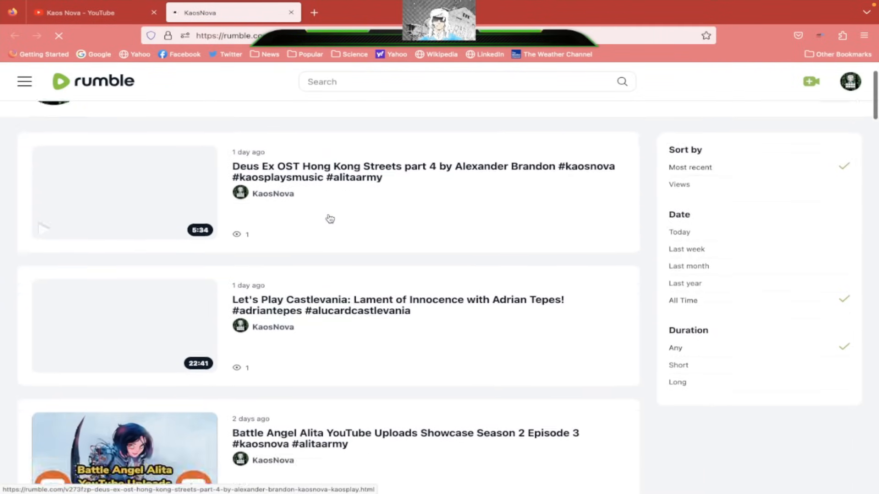
pyautogui.scroll(-3)
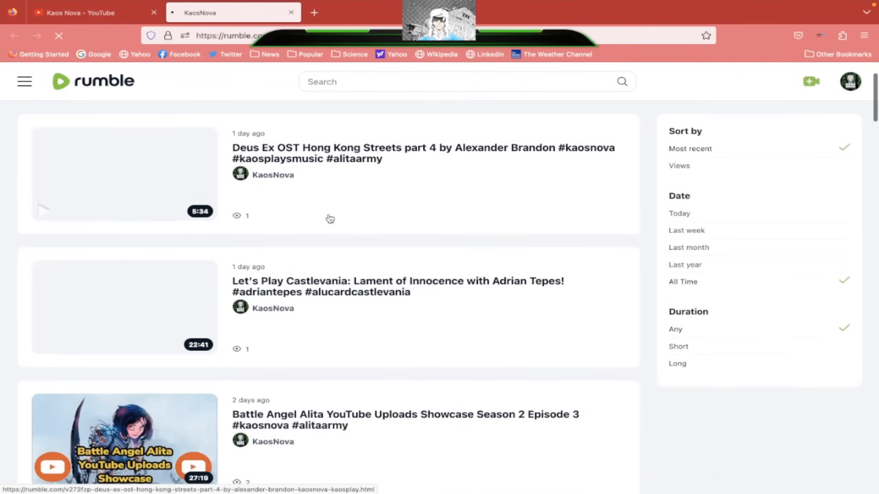
pyautogui.scroll(-3)
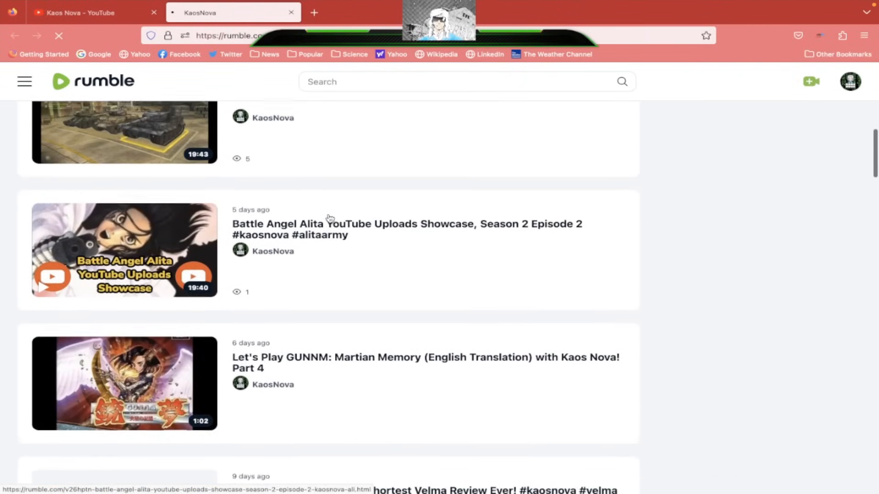
pyautogui.scroll(-3)
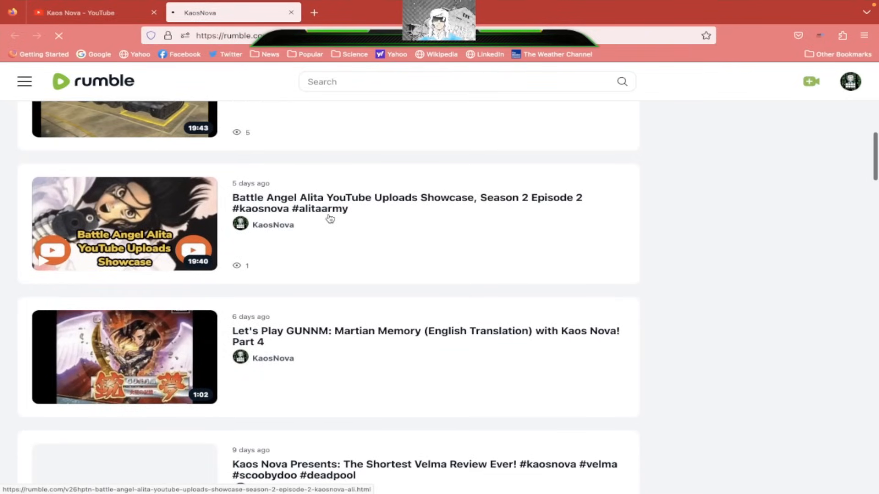
pyautogui.moveTo(278, 176)
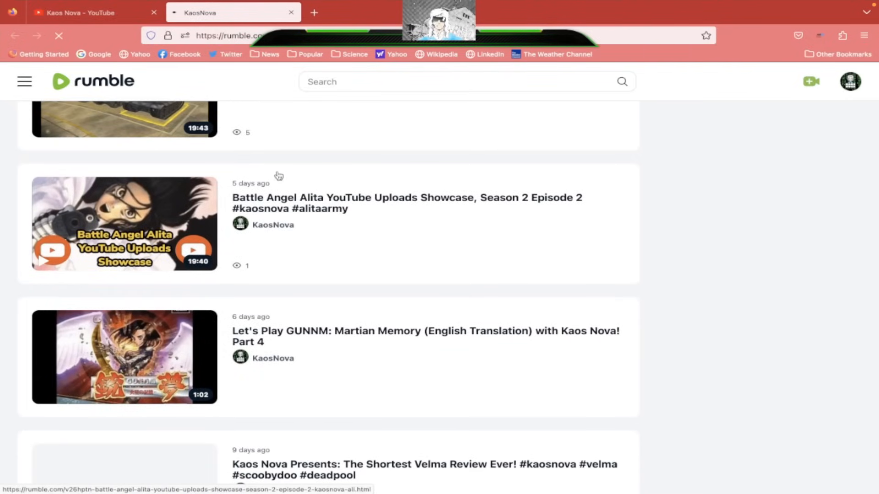